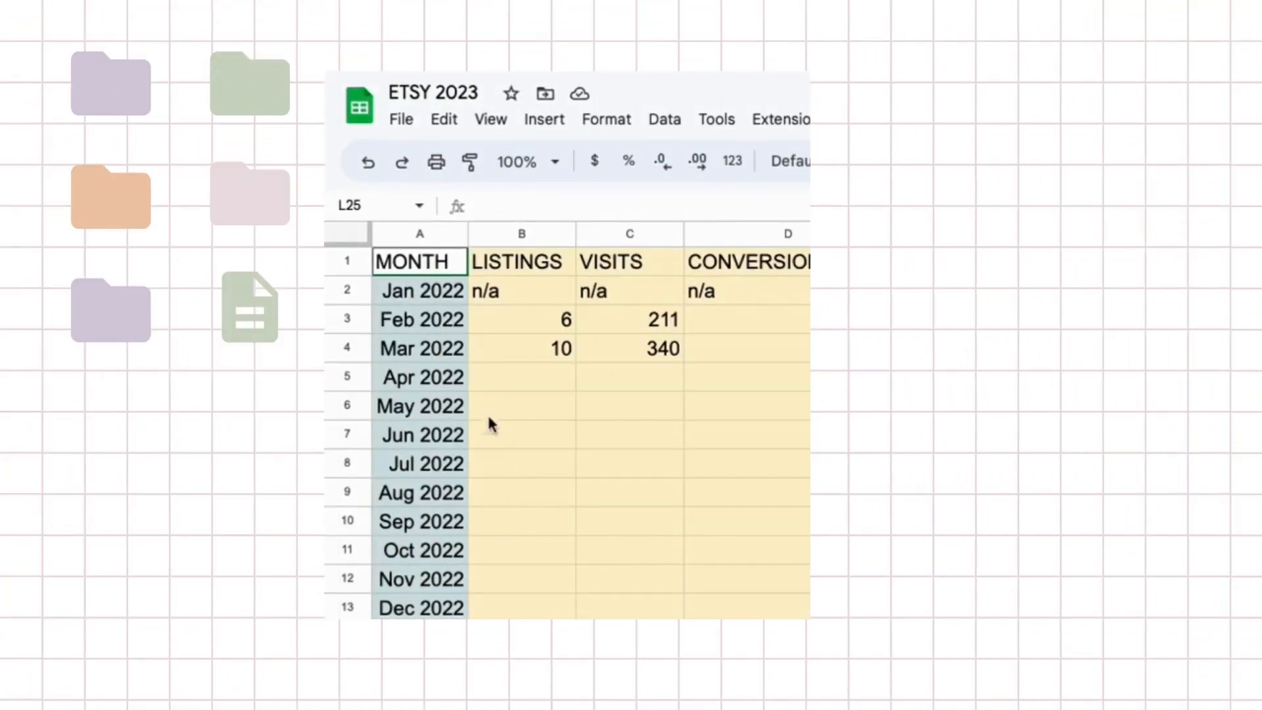
mouse_move(511, 355)
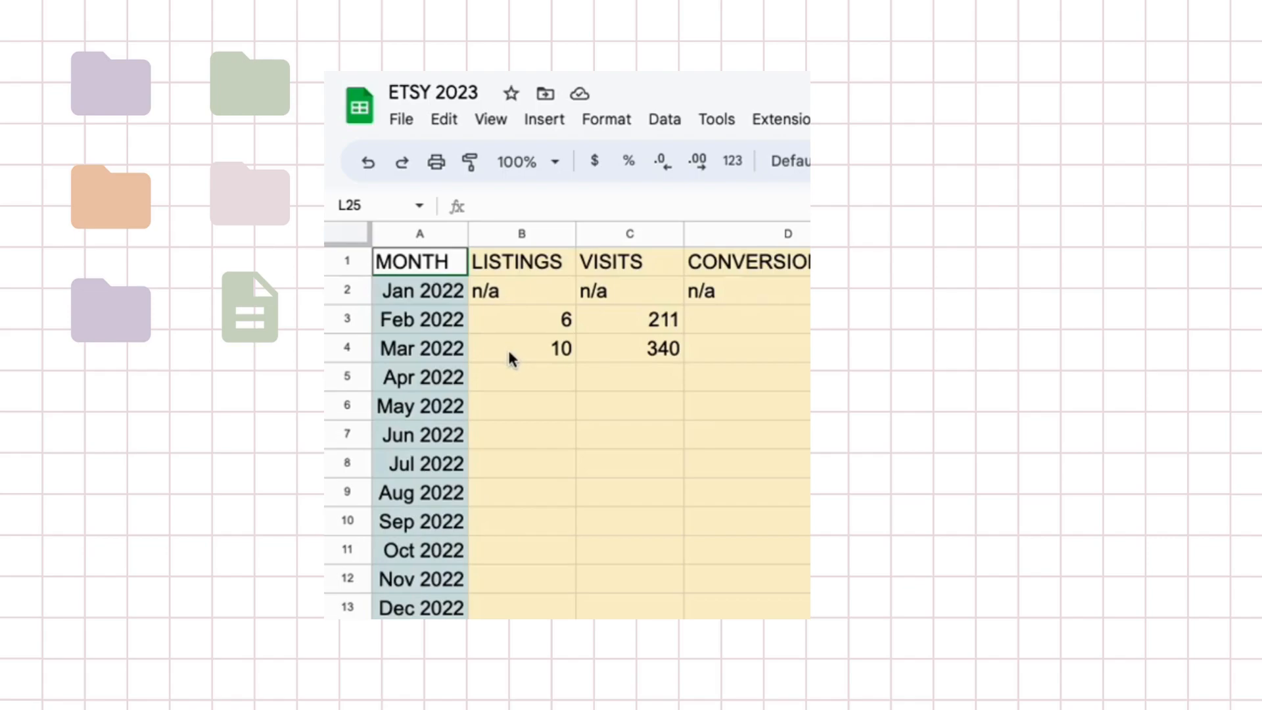
mouse_move(515, 361)
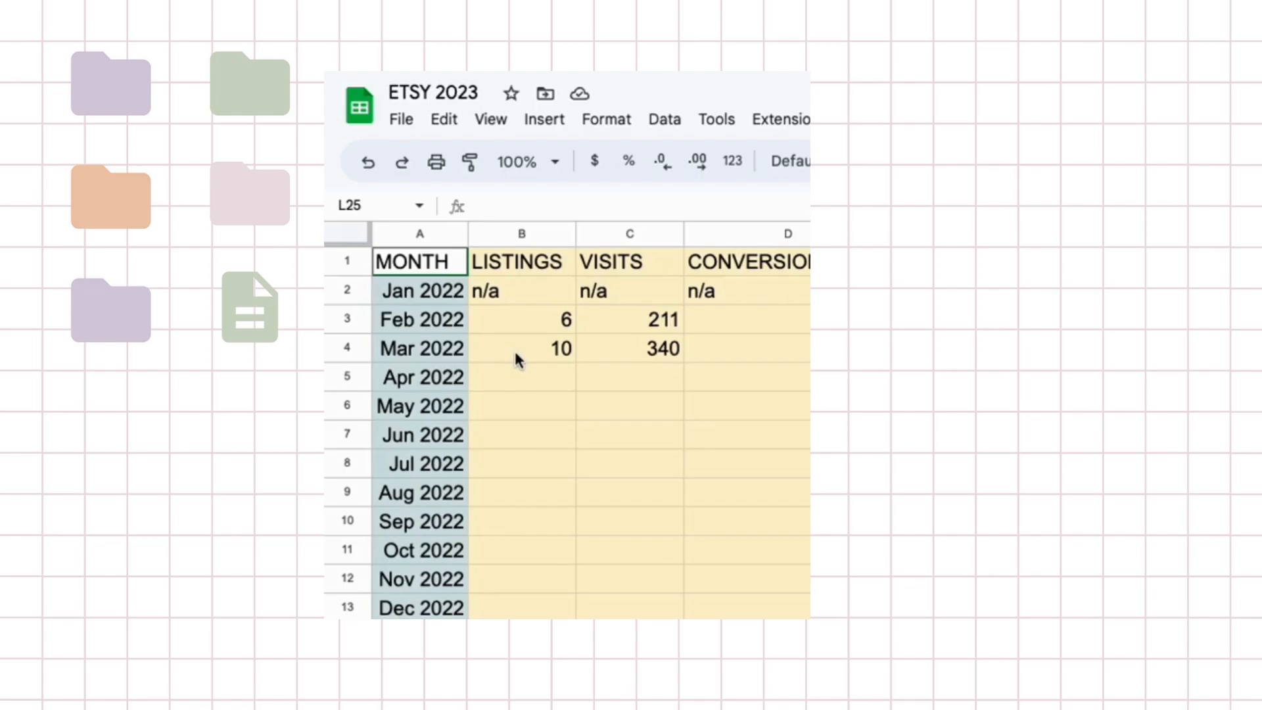
mouse_move(548, 373)
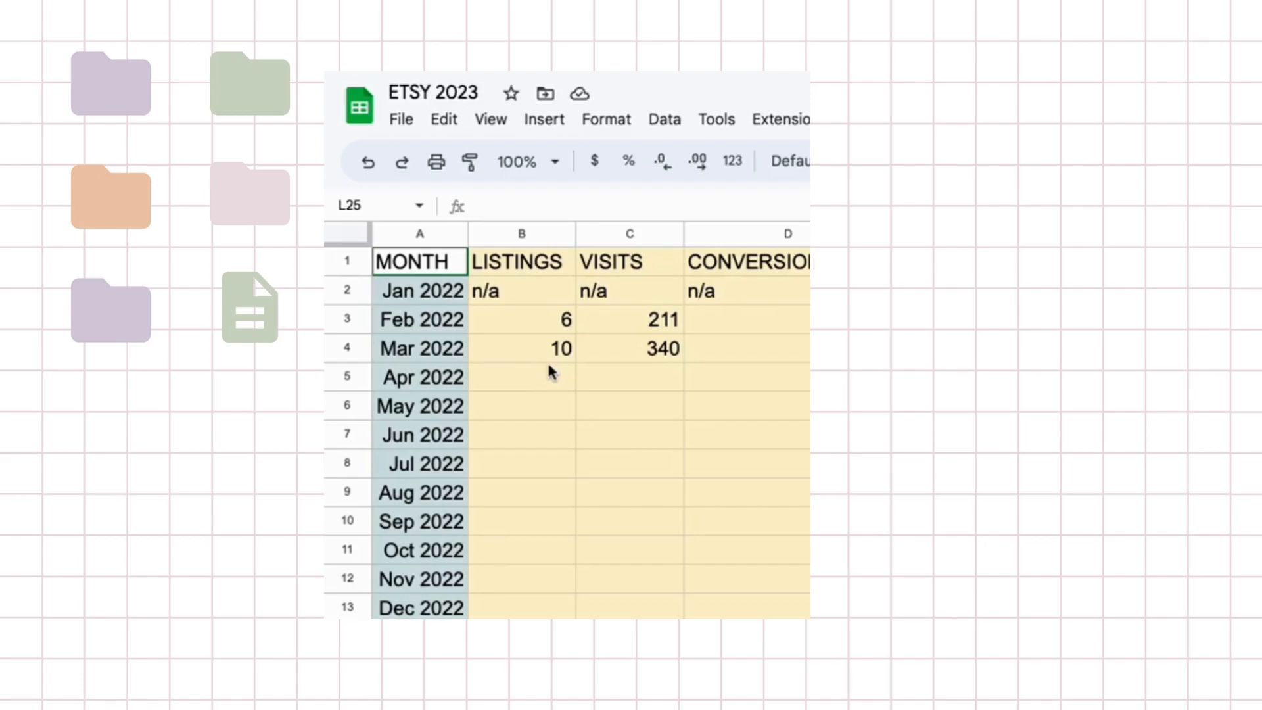
mouse_move(524, 383)
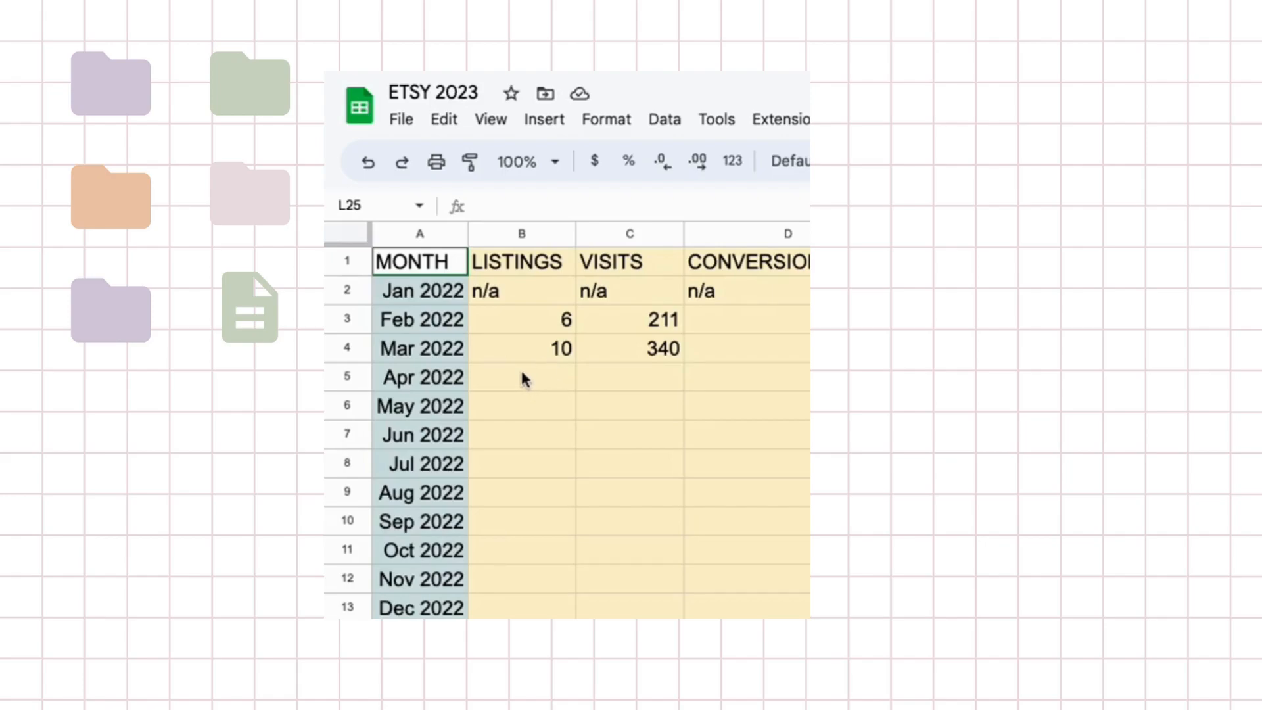
click(522, 347)
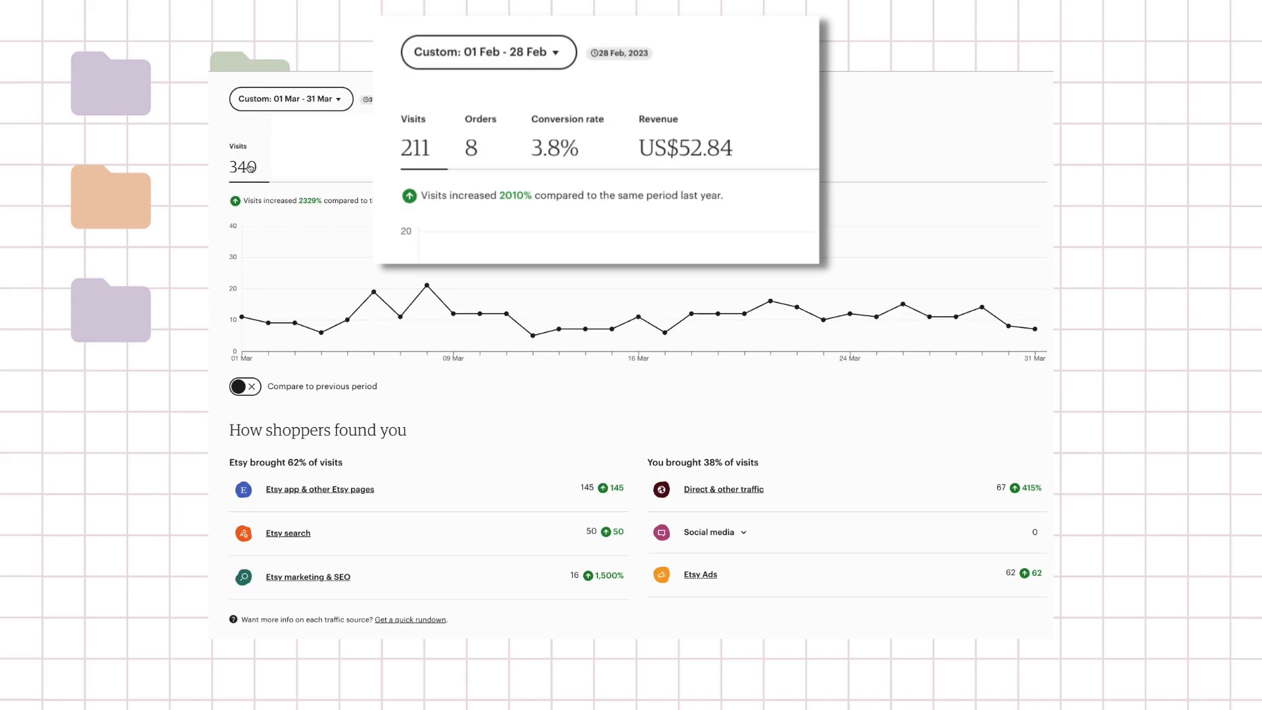
mouse_move(513, 322)
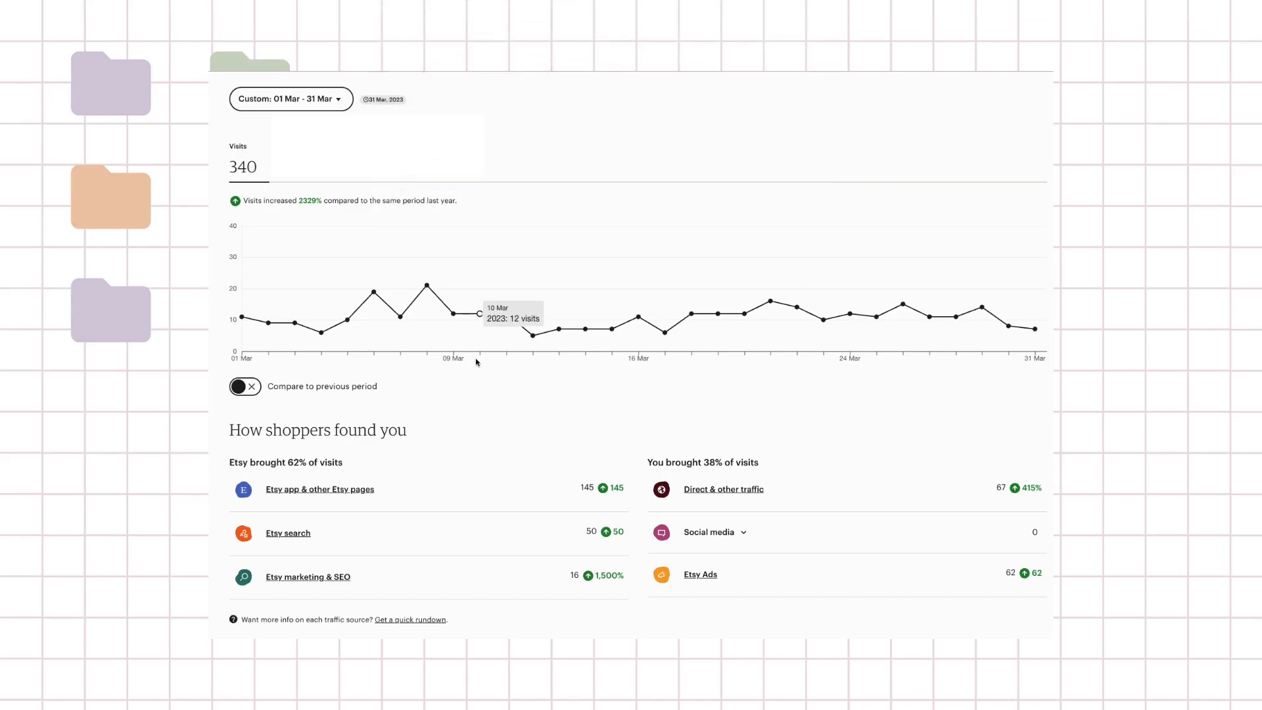
mouse_move(486, 368)
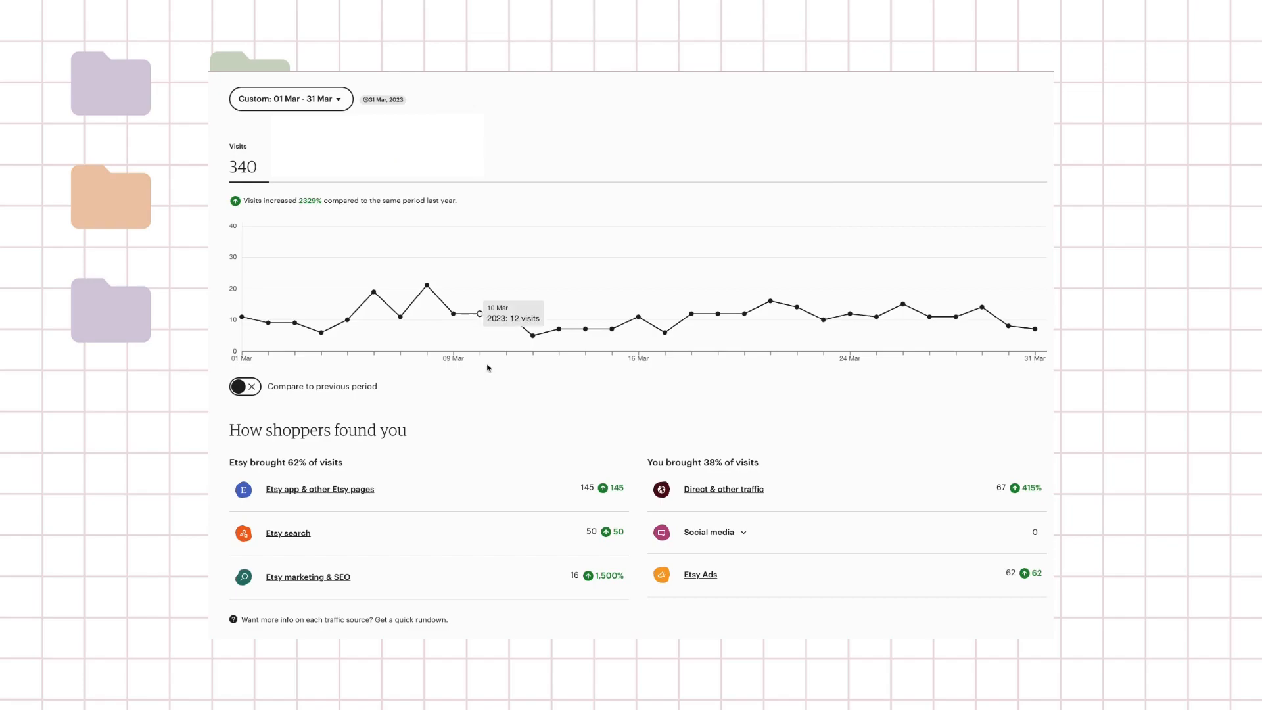
mouse_move(320, 489)
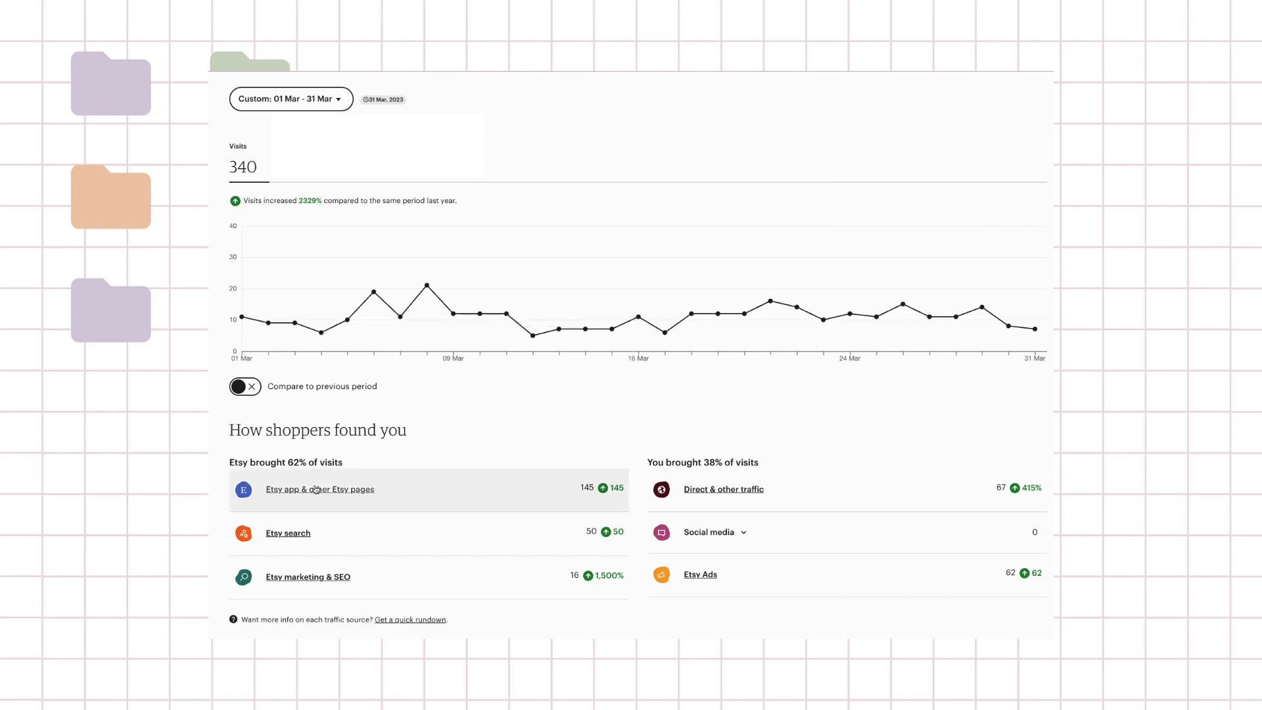
scroll(down, 3)
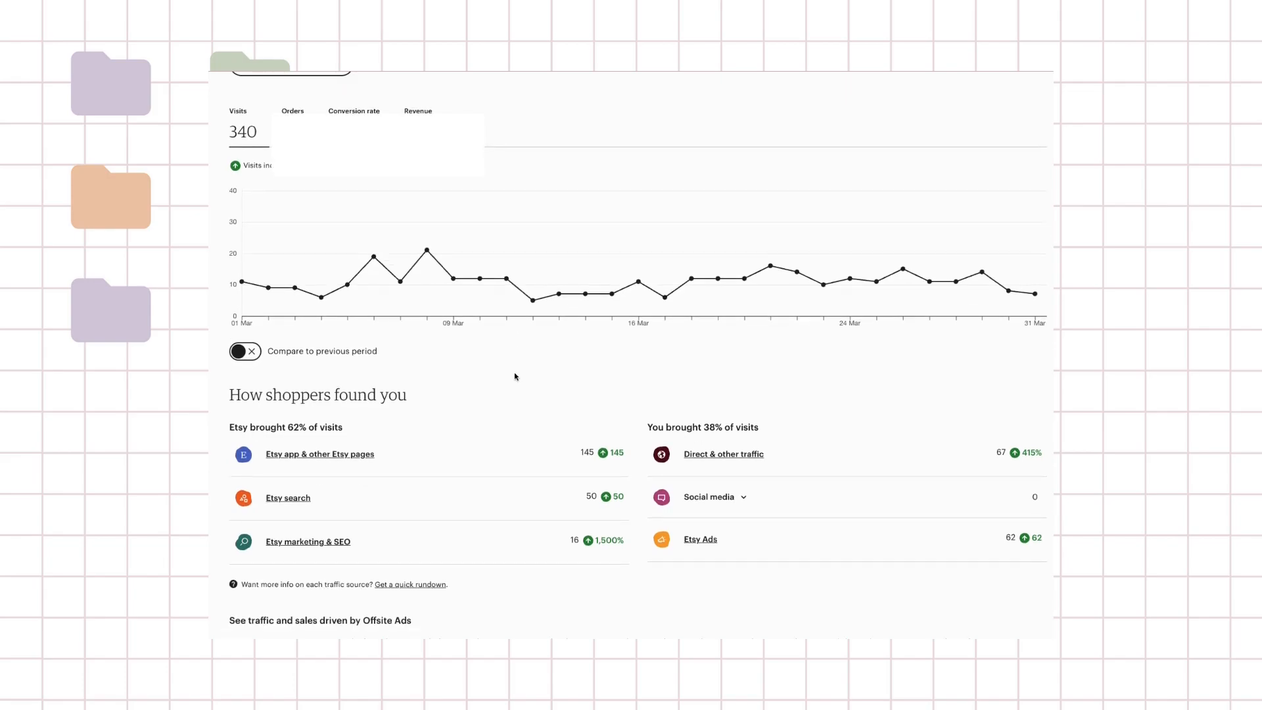
mouse_move(455, 426)
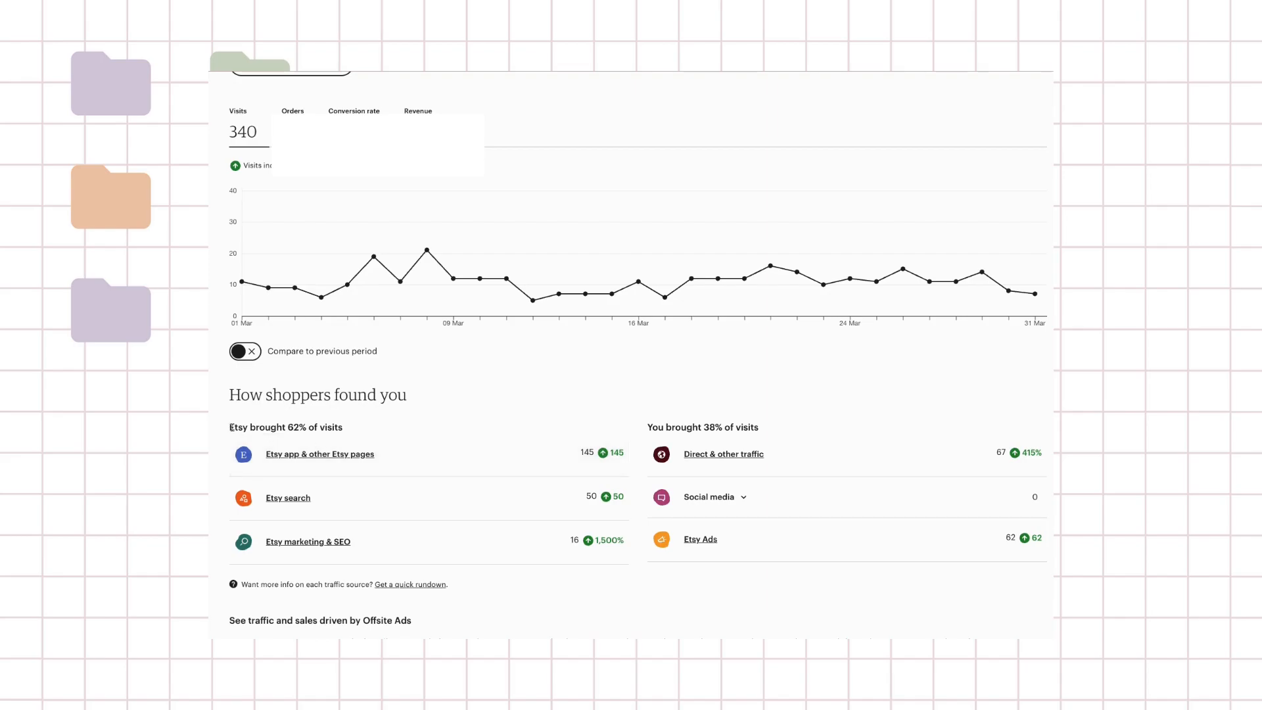
mouse_move(402, 432)
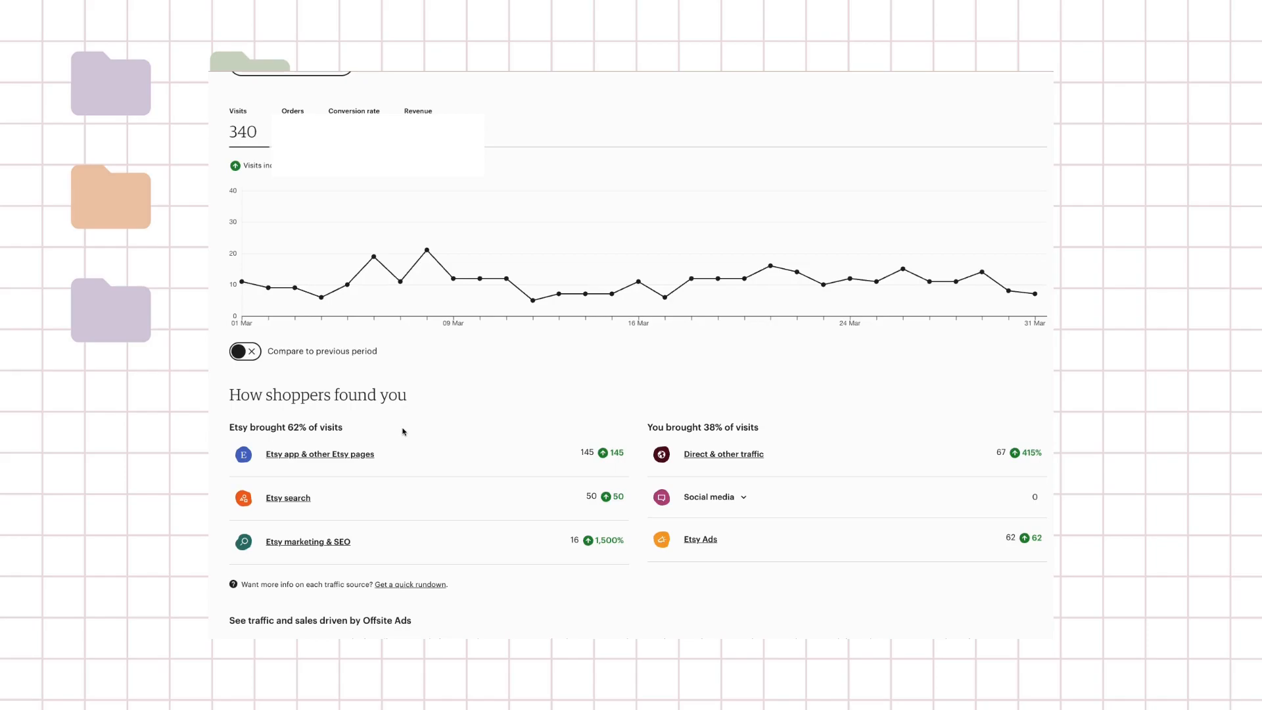
mouse_move(601, 540)
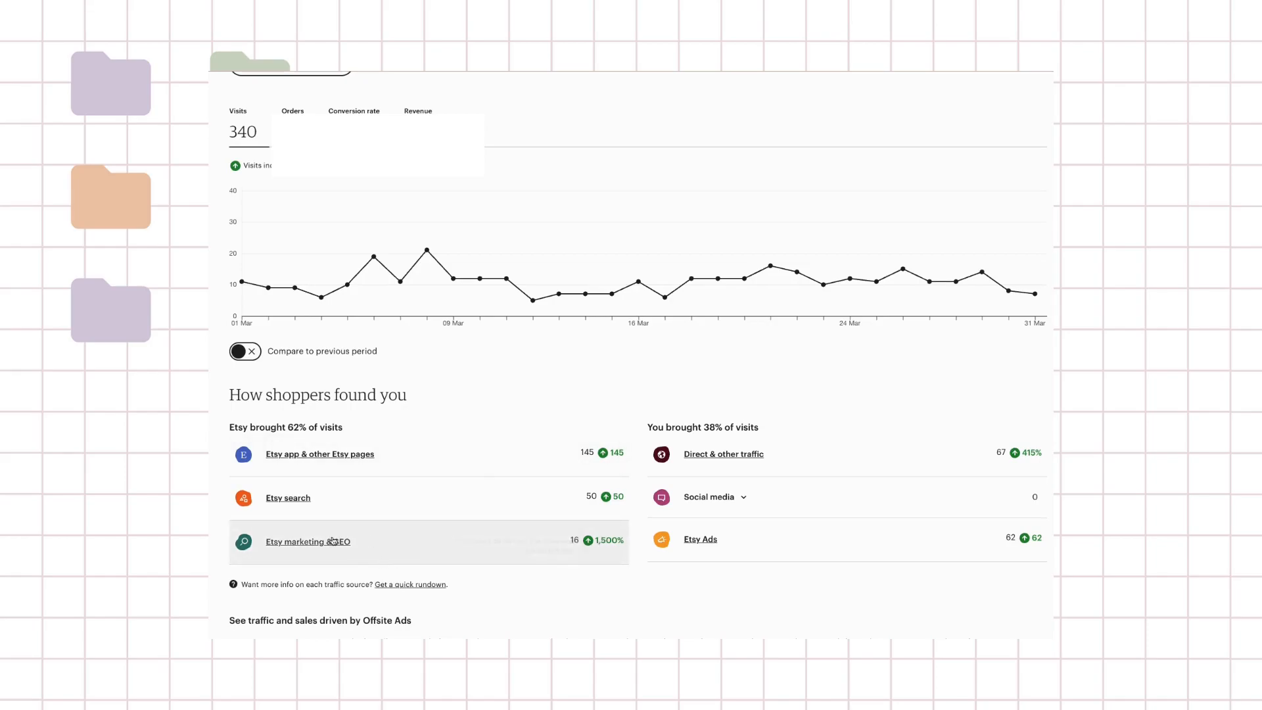
mouse_move(326, 460)
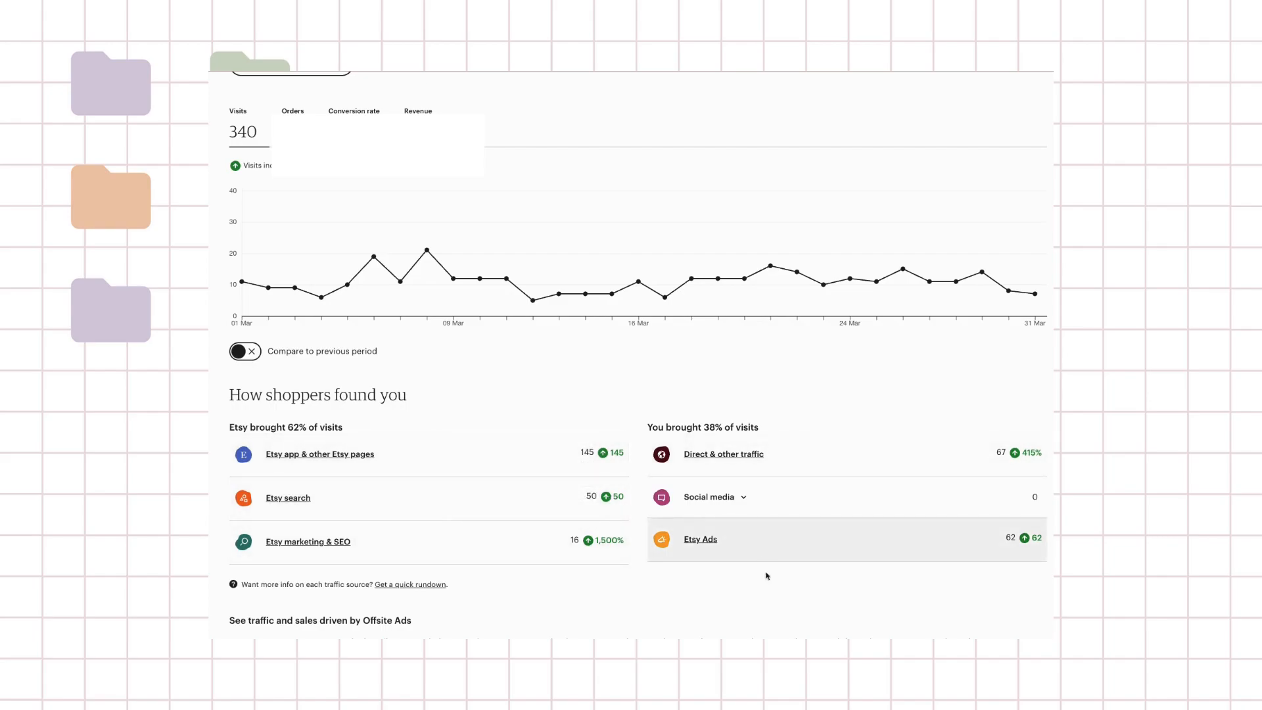
mouse_move(318, 556)
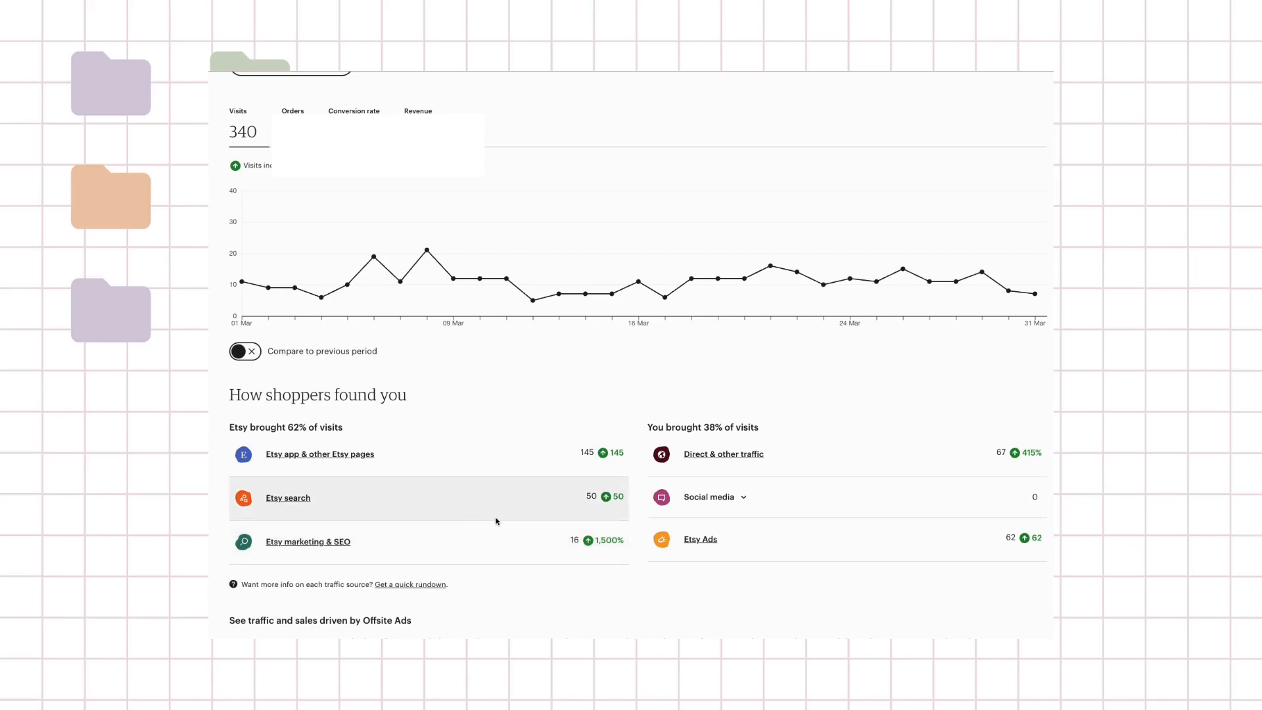
mouse_move(839, 474)
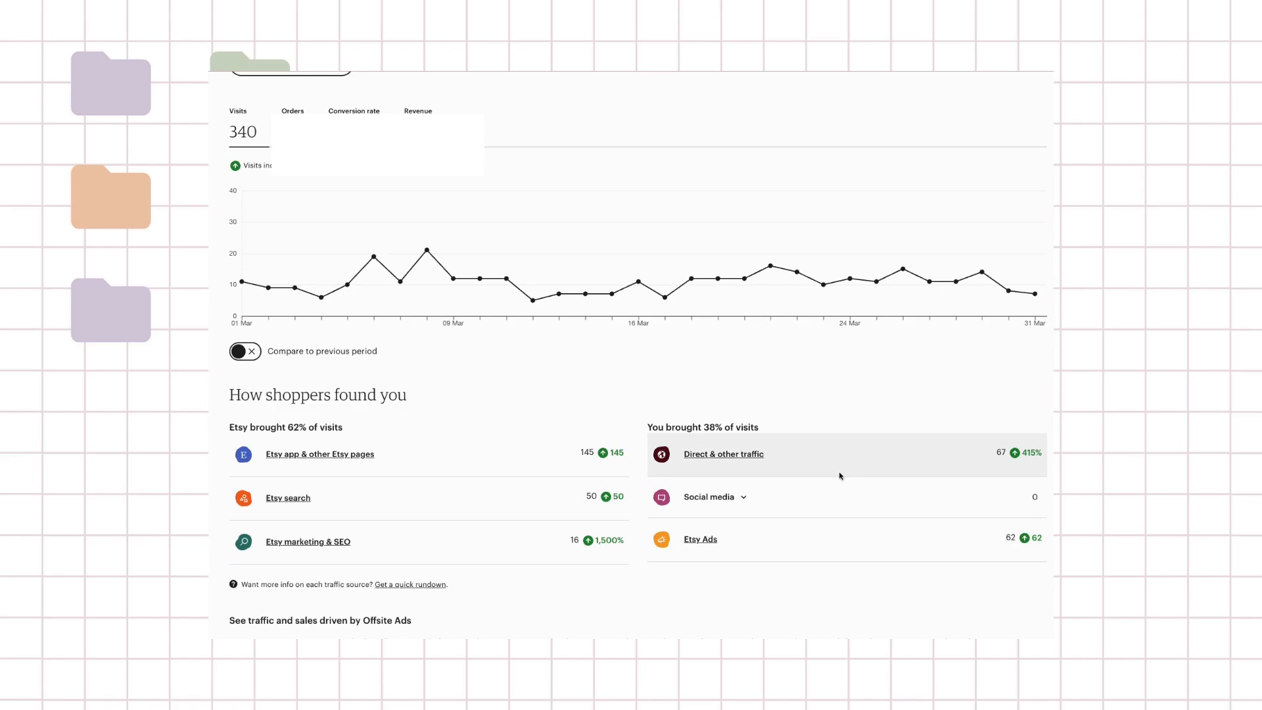
mouse_move(752, 466)
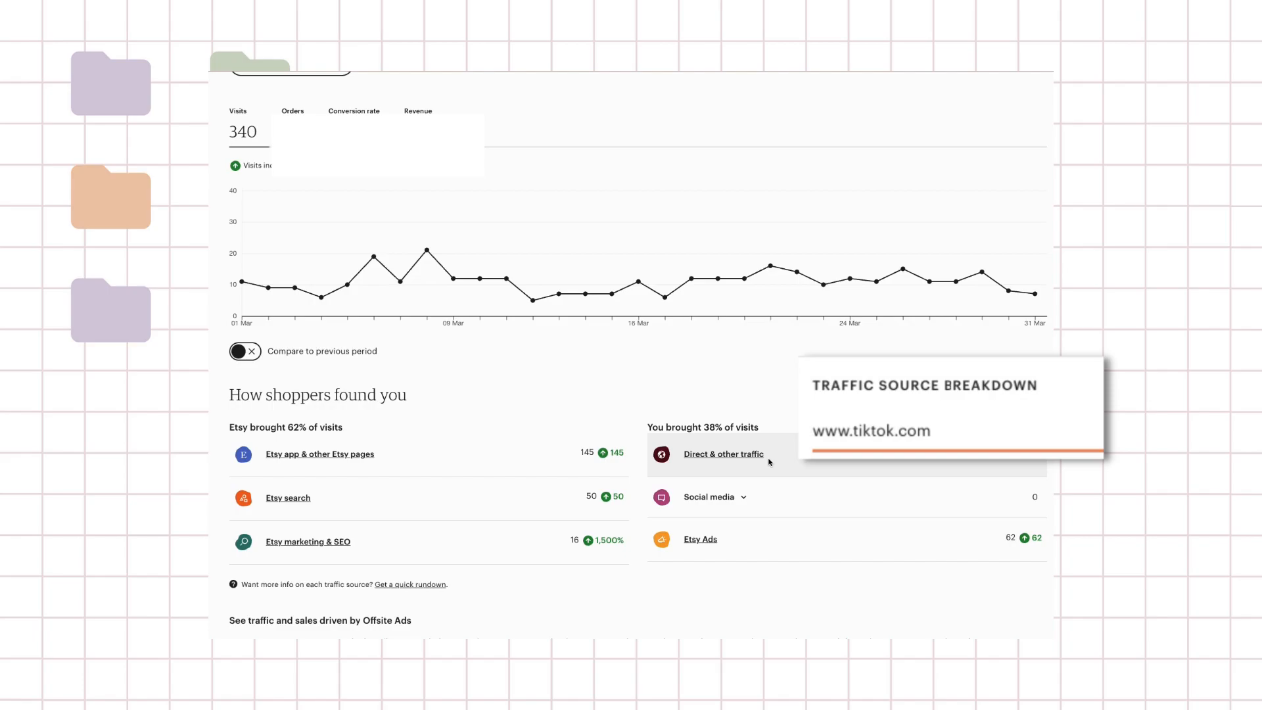
click(709, 496)
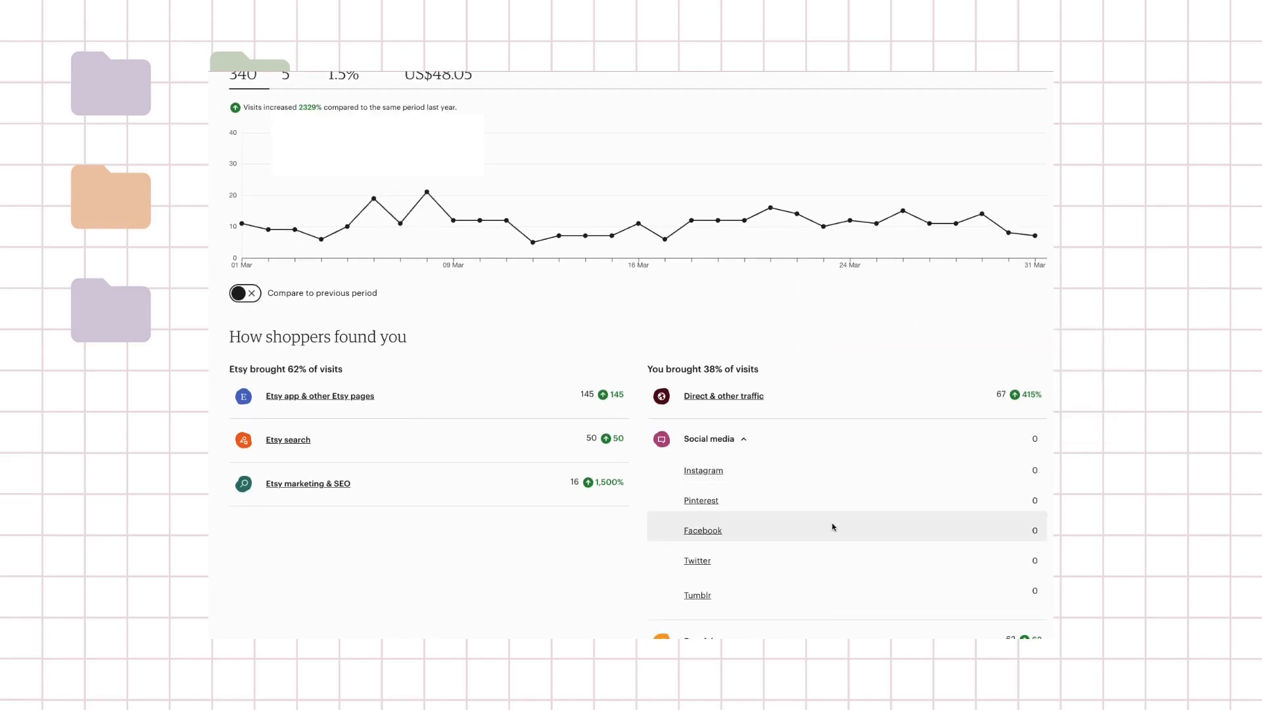
scroll(up, 3)
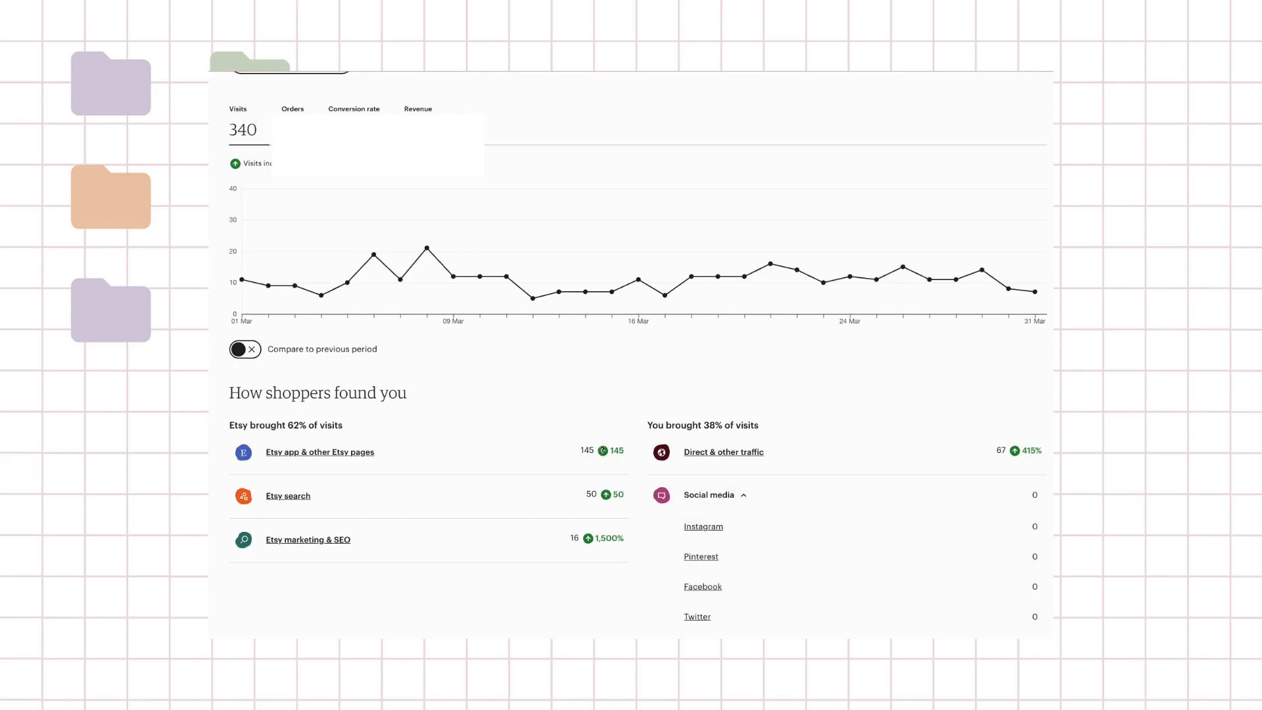
click(709, 495)
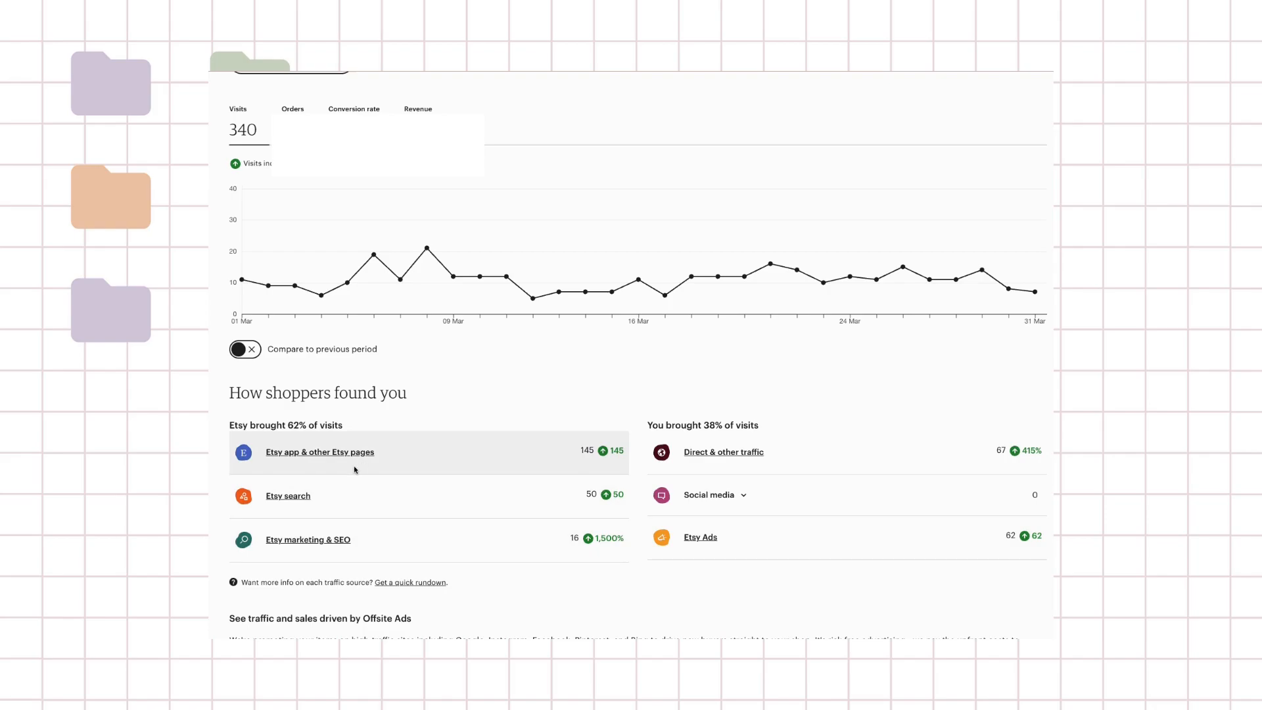
mouse_move(424, 474)
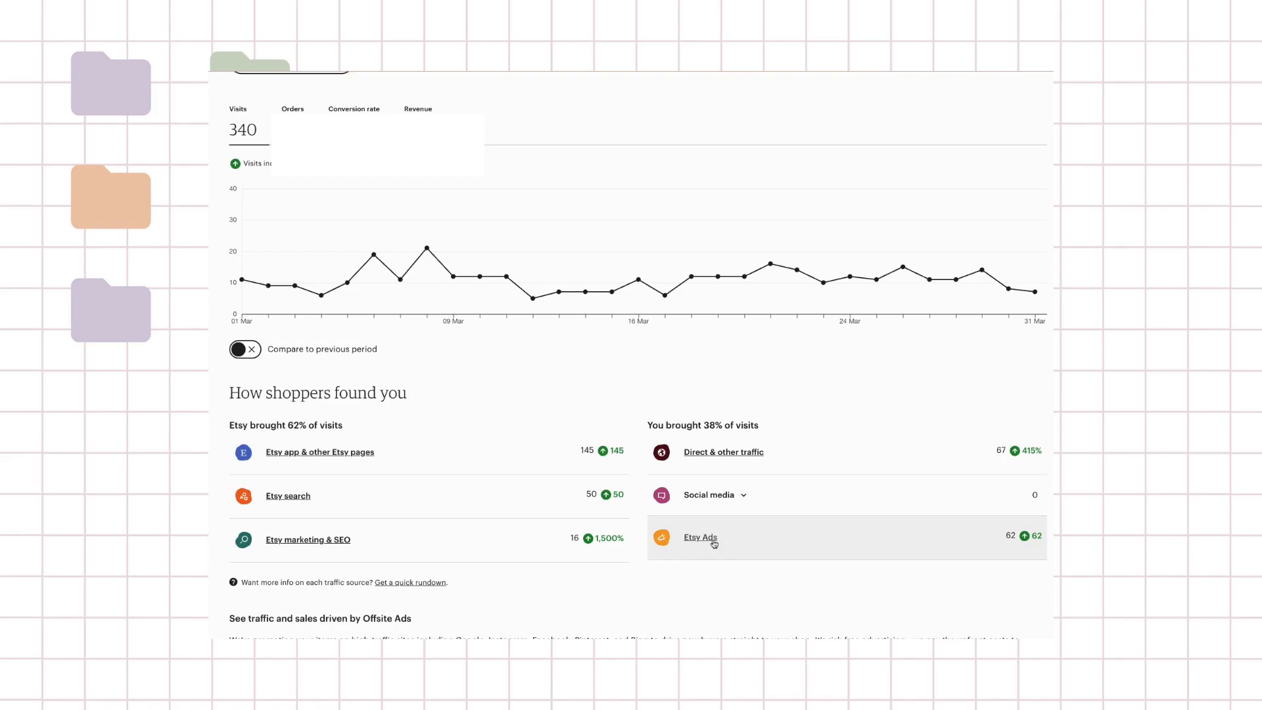
click(699, 537)
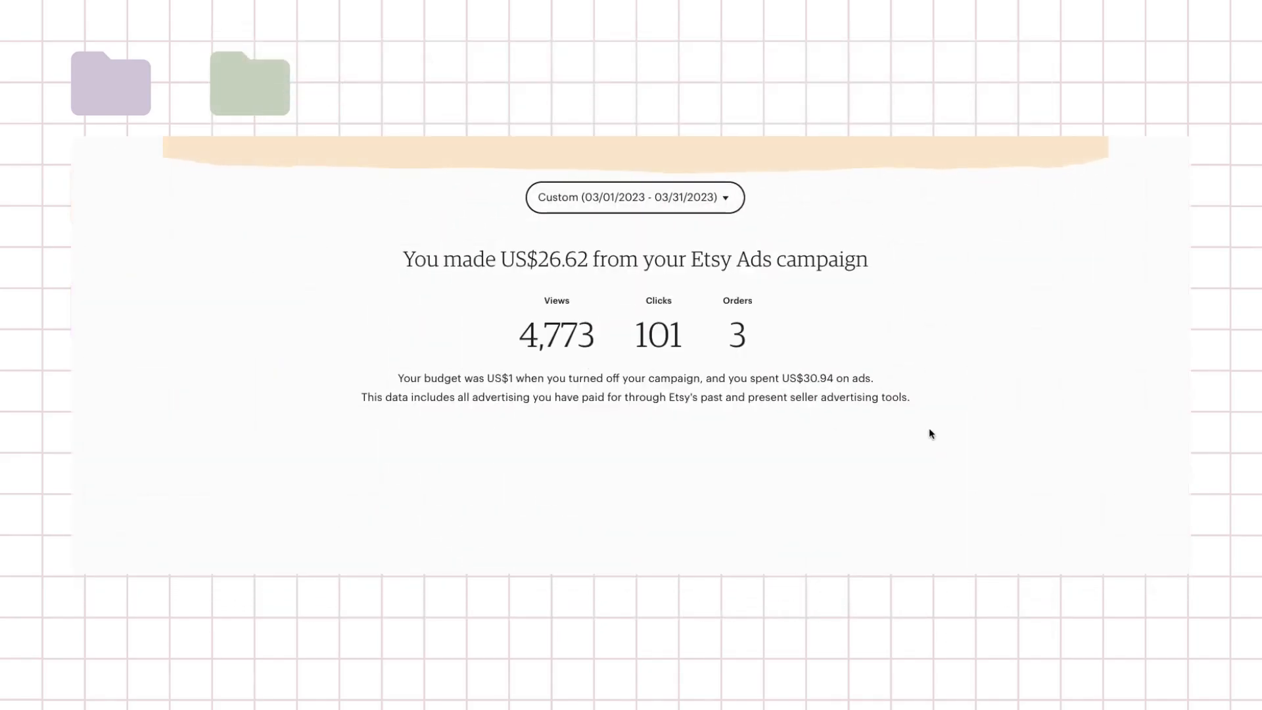
mouse_move(925, 430)
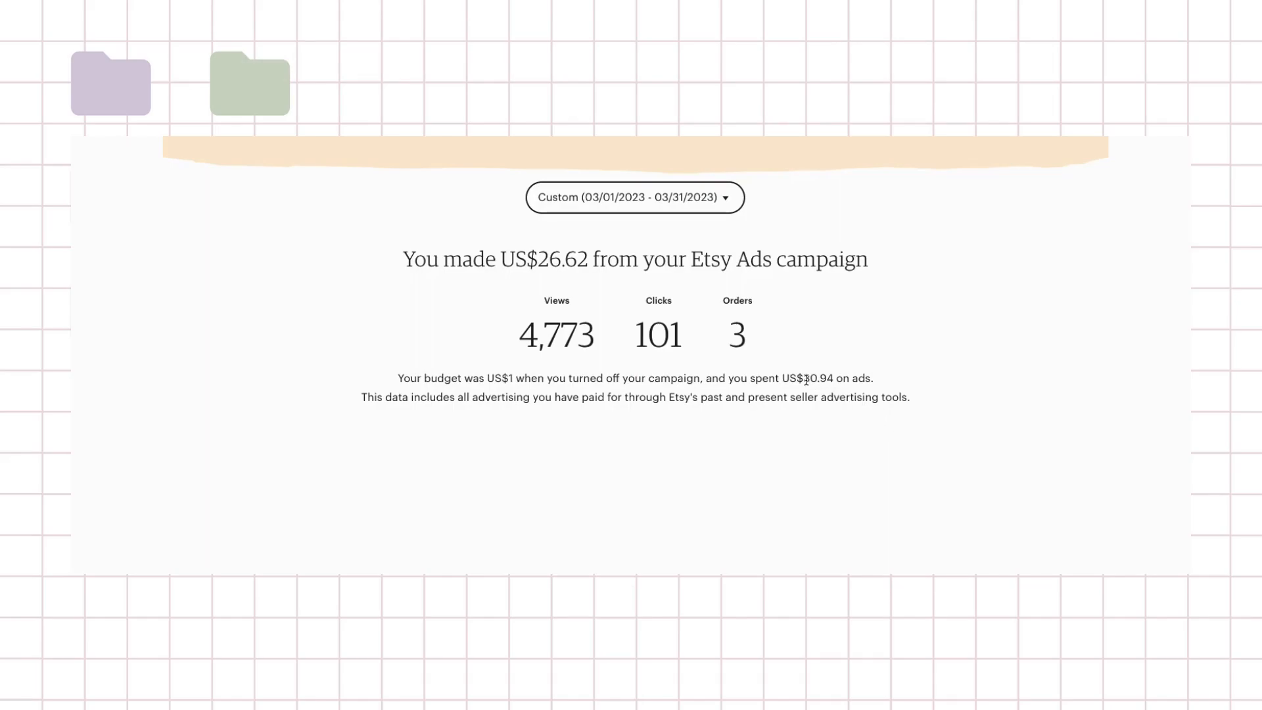
double_click(814, 378)
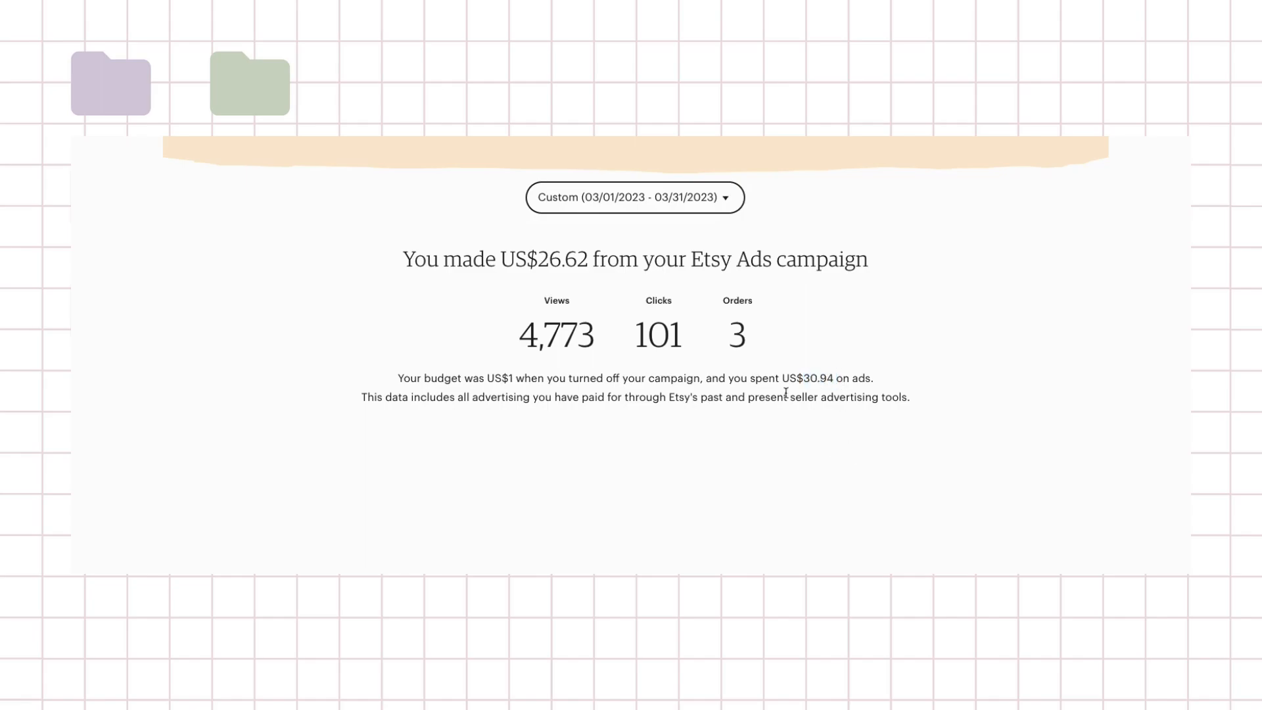
double_click(555, 259)
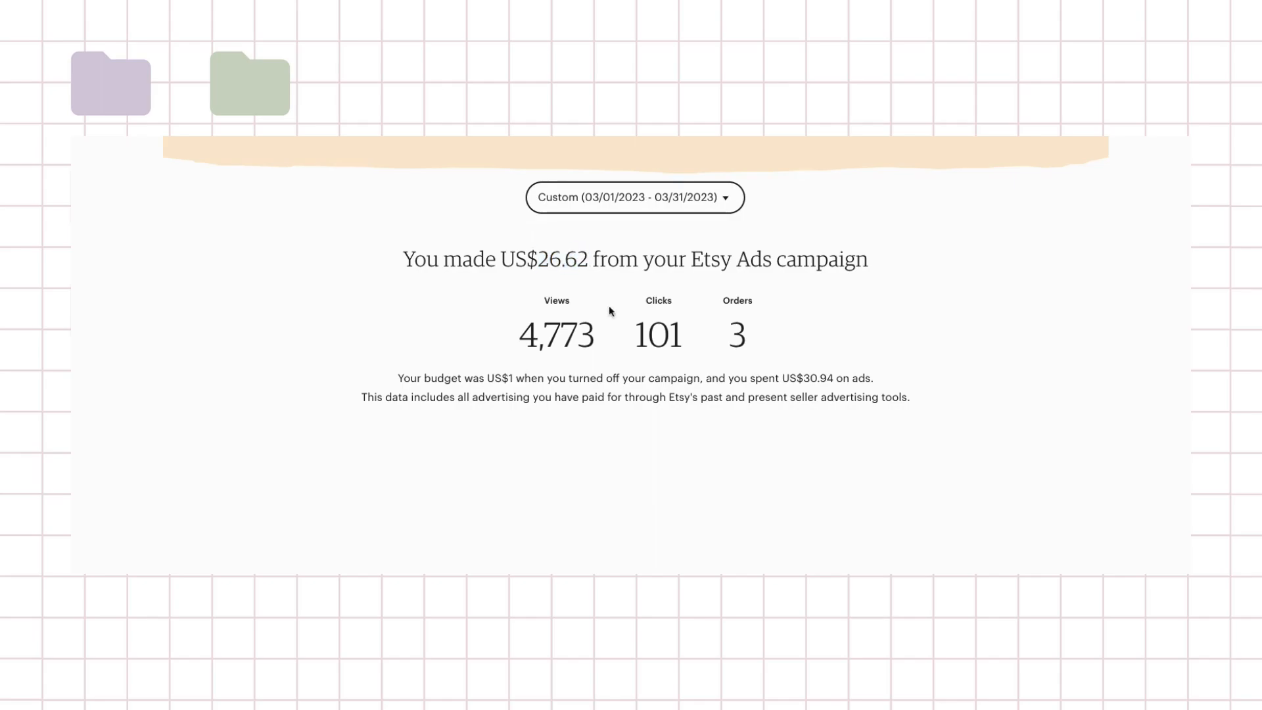
mouse_move(774, 315)
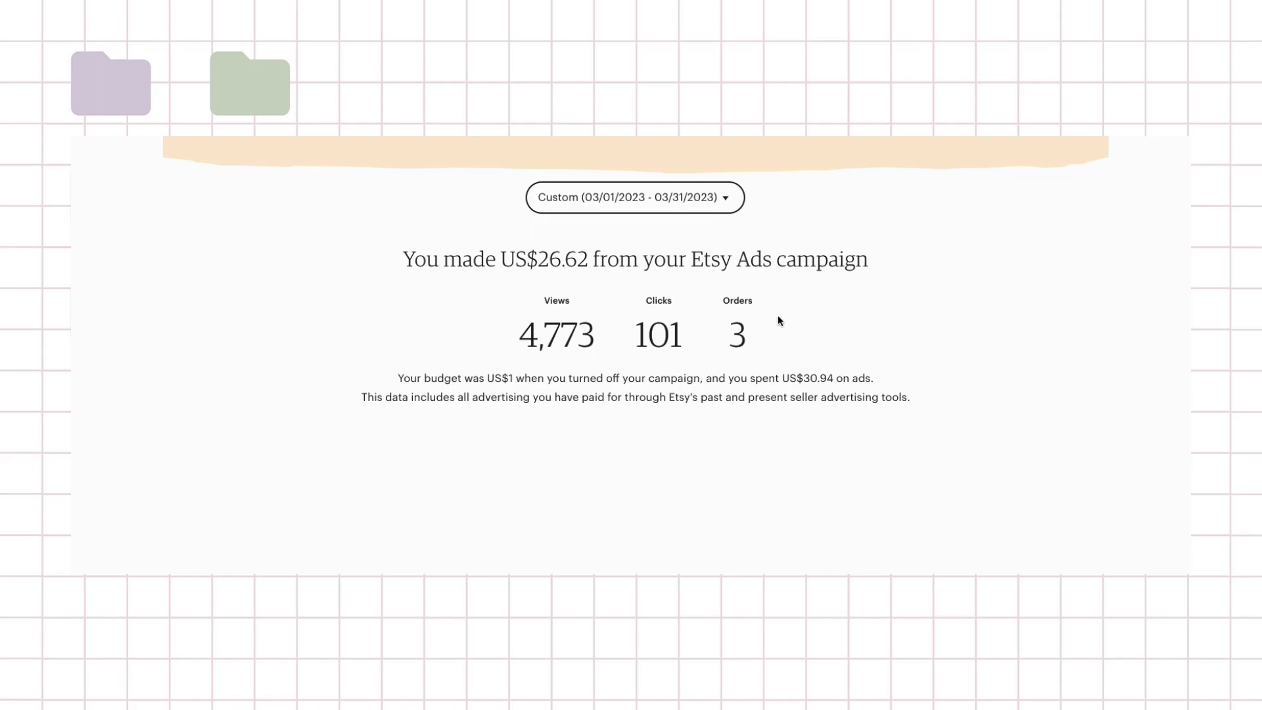
mouse_move(738, 352)
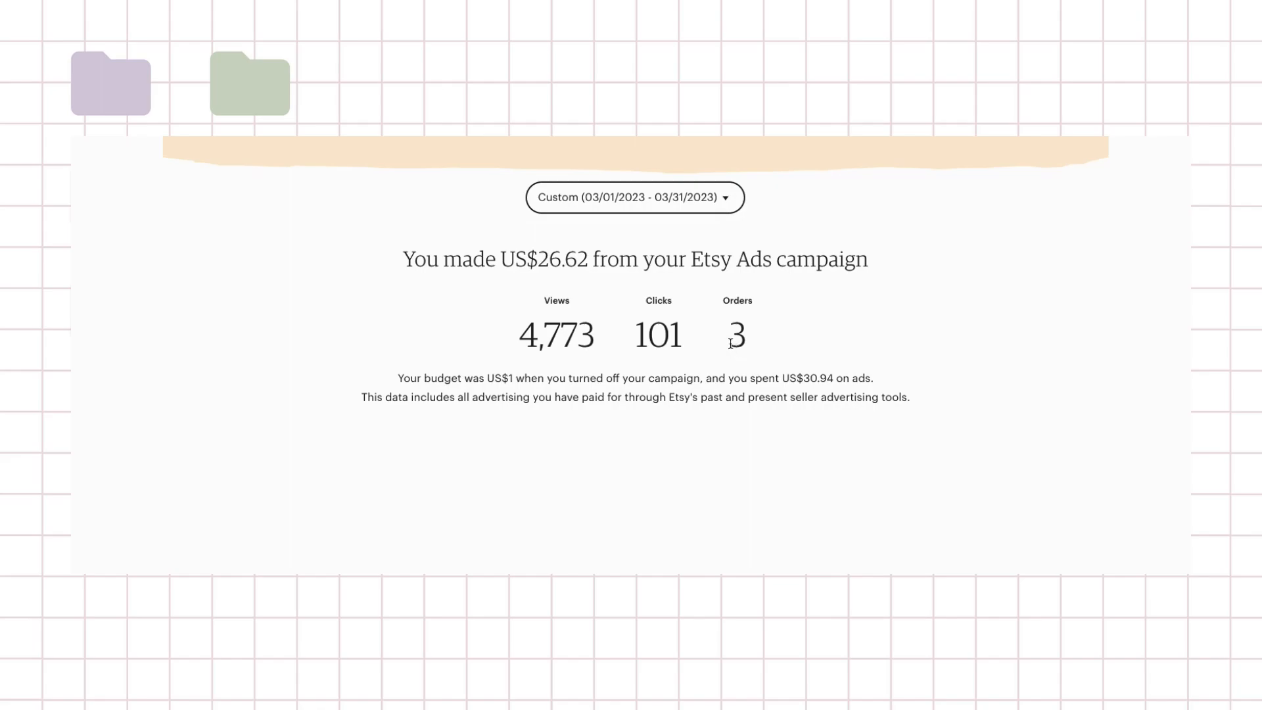
mouse_move(749, 344)
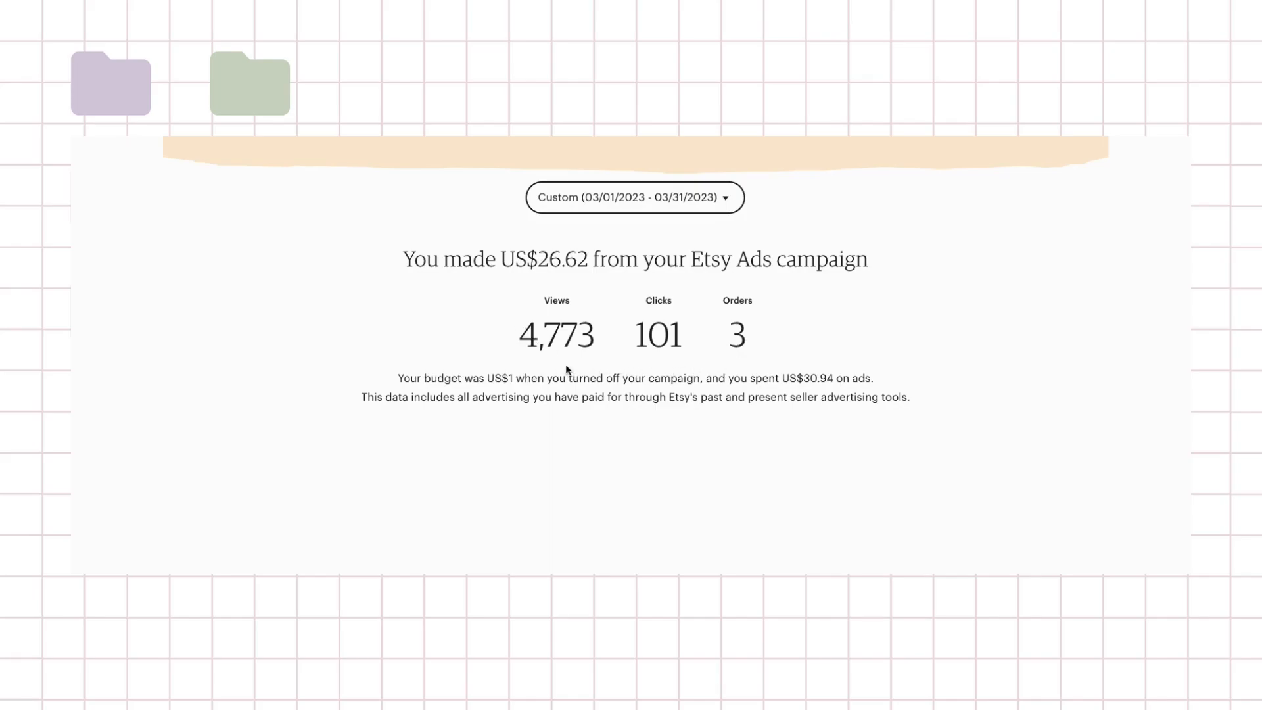
mouse_move(774, 308)
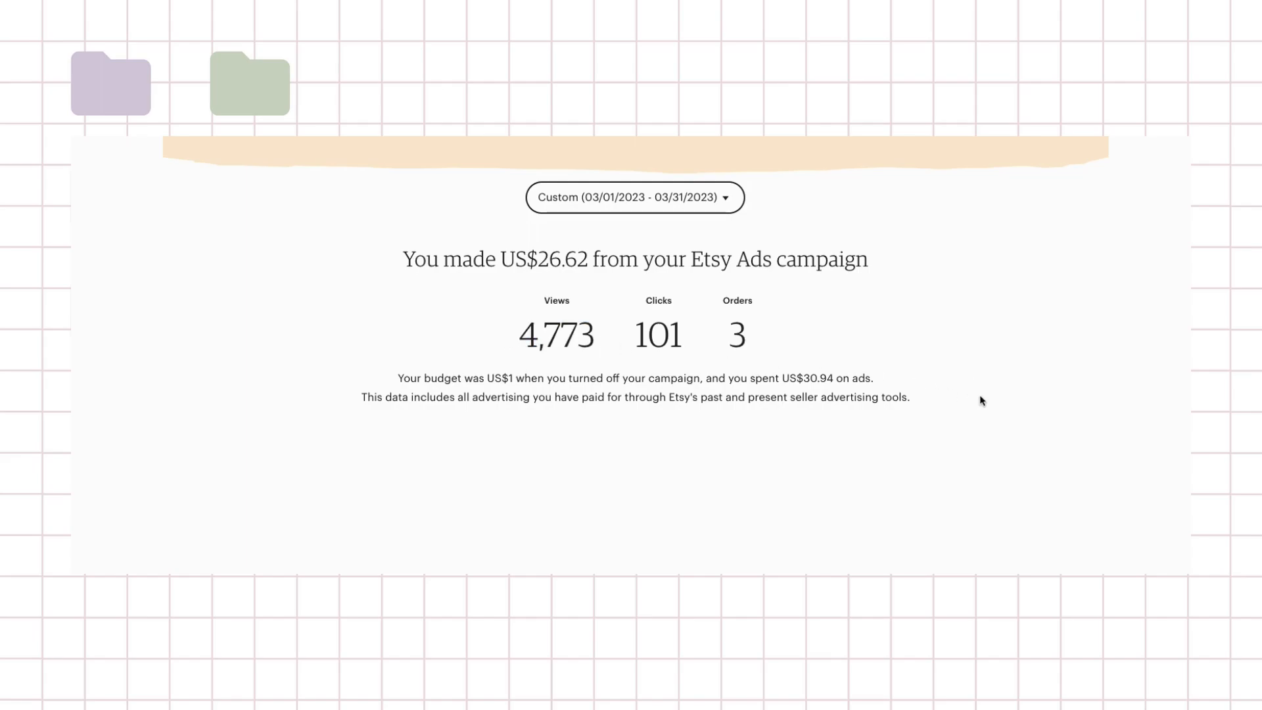
double_click(498, 378)
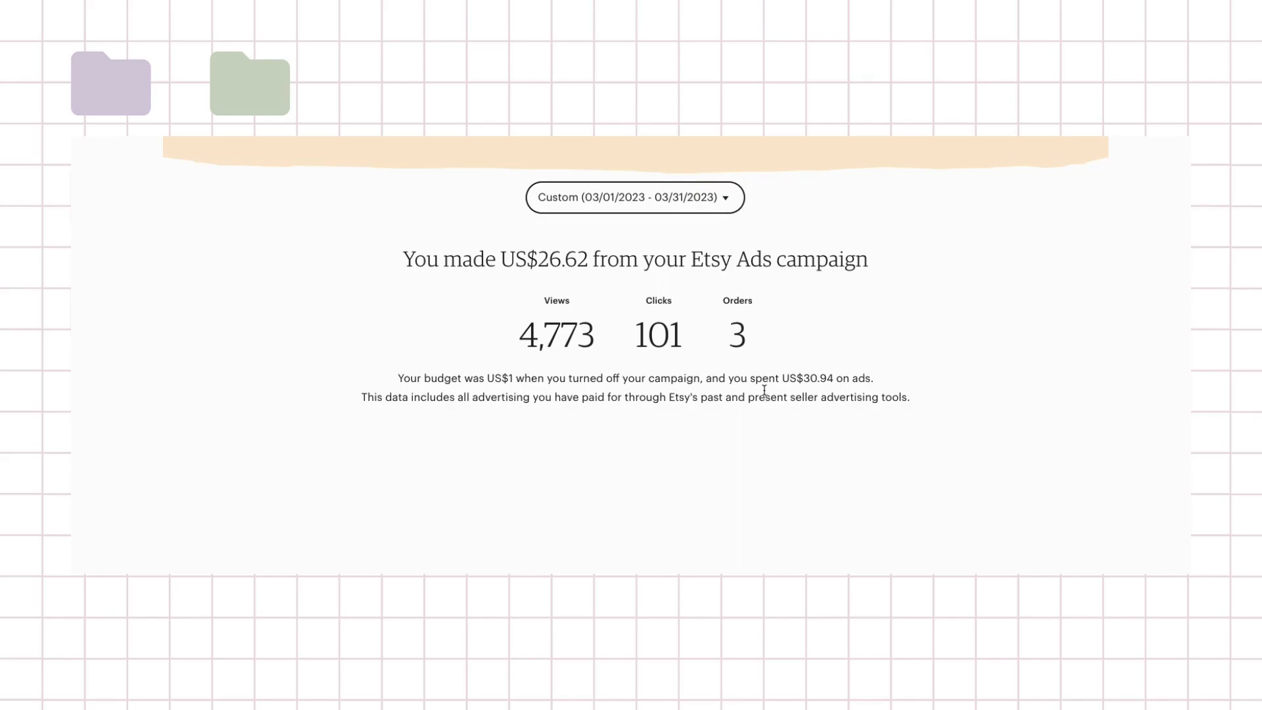
drag(768, 379, 845, 378)
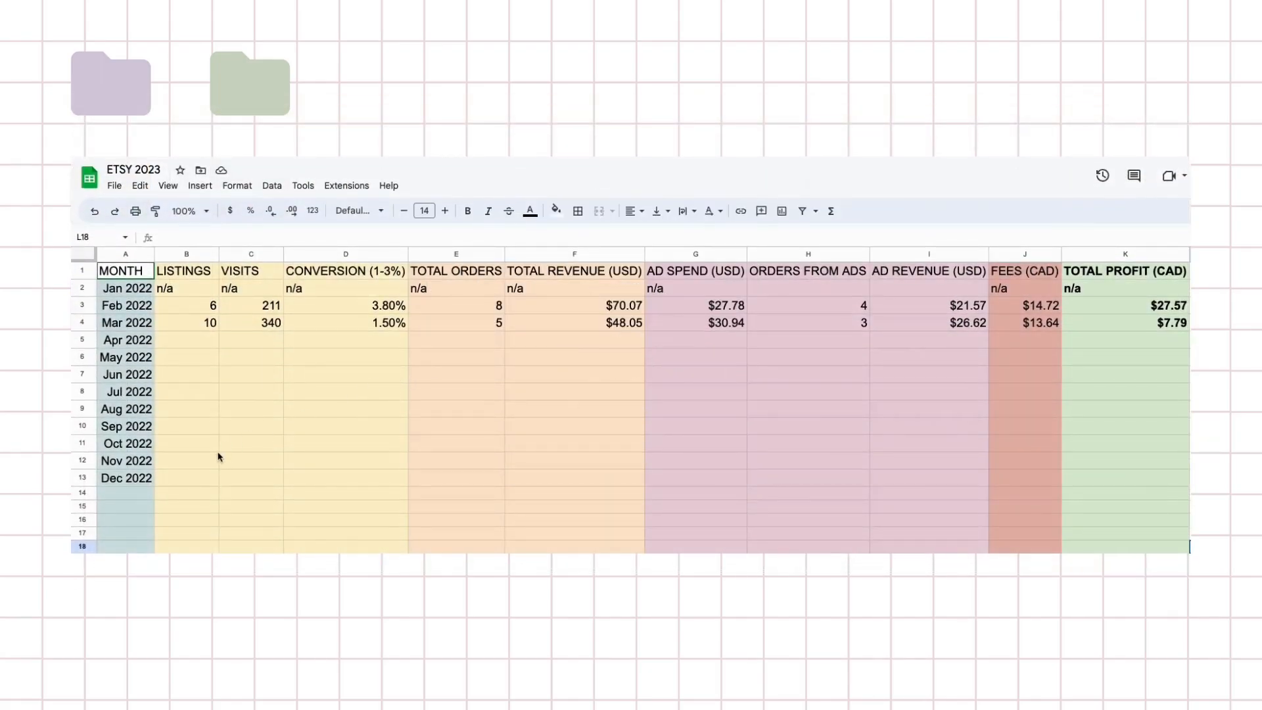
mouse_move(366, 319)
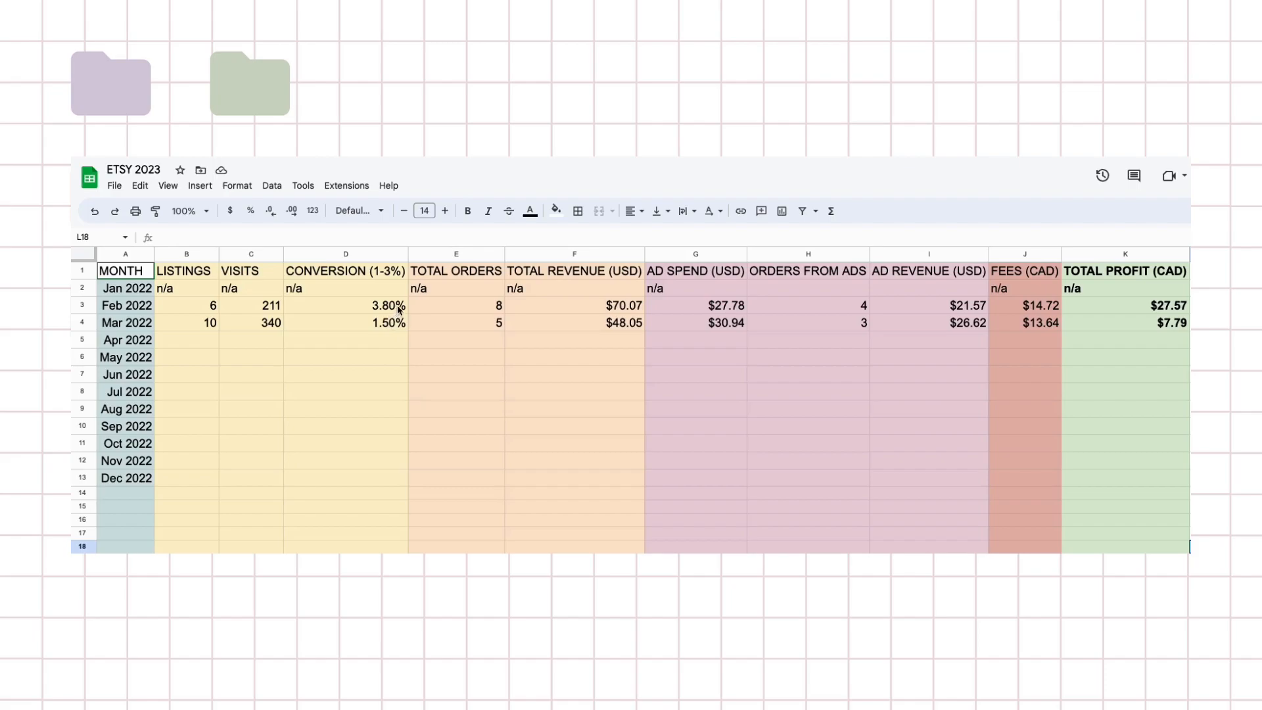
click(345, 305)
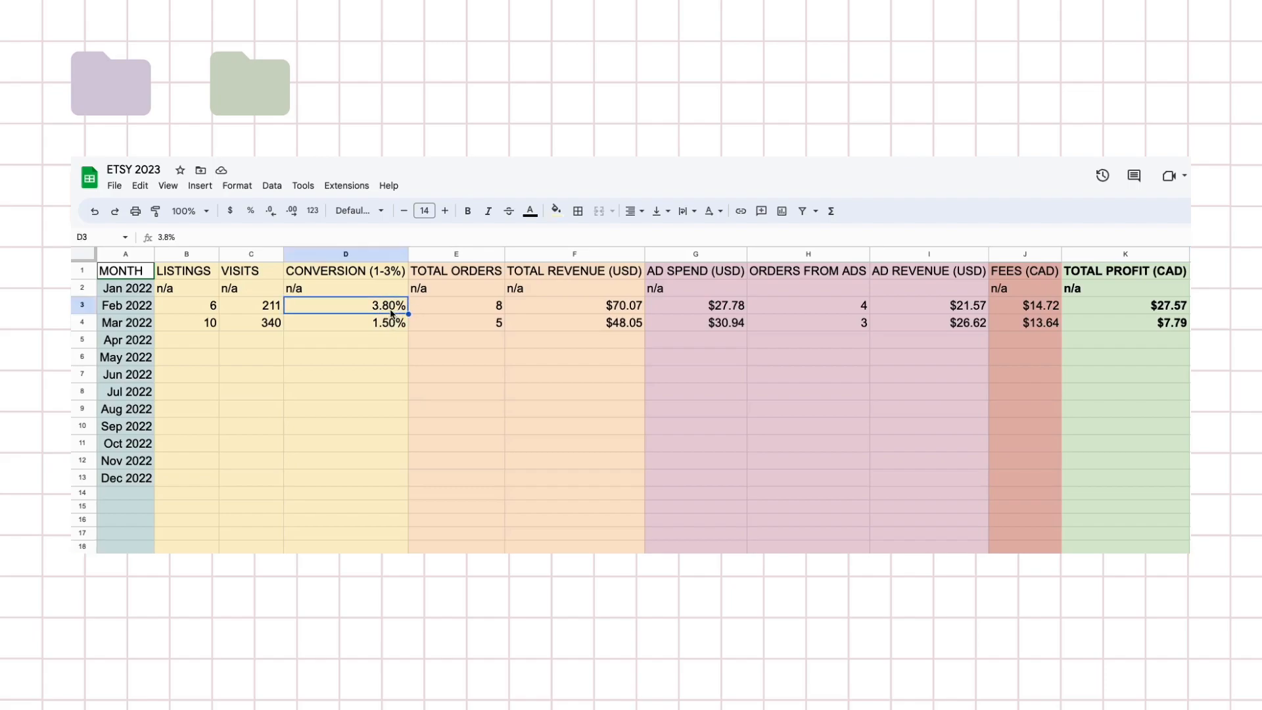
mouse_move(386, 334)
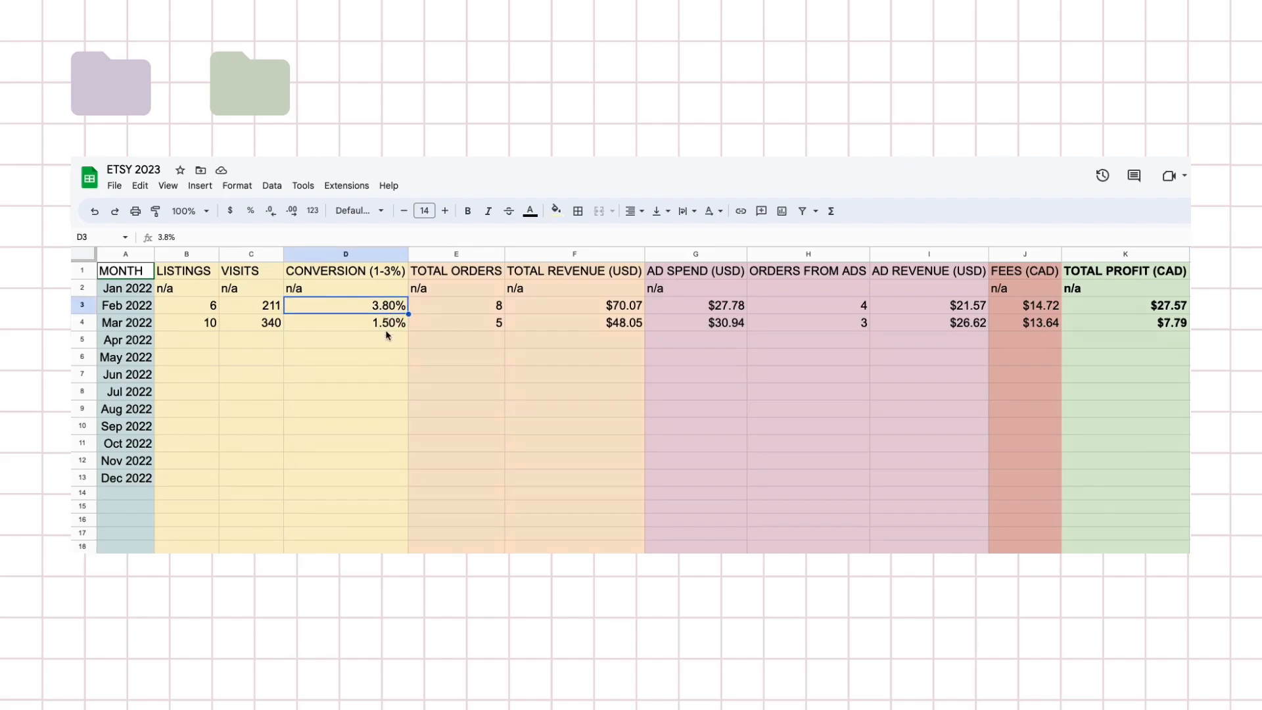
click(345, 322)
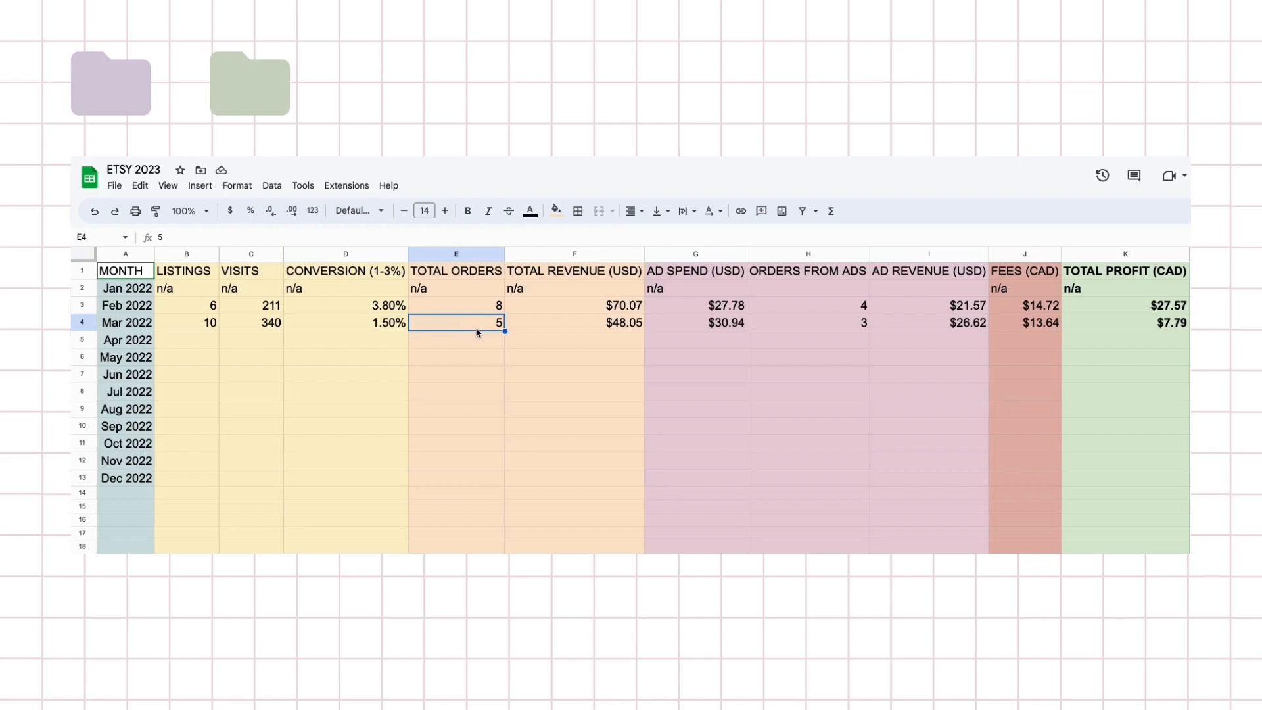
click(455, 305)
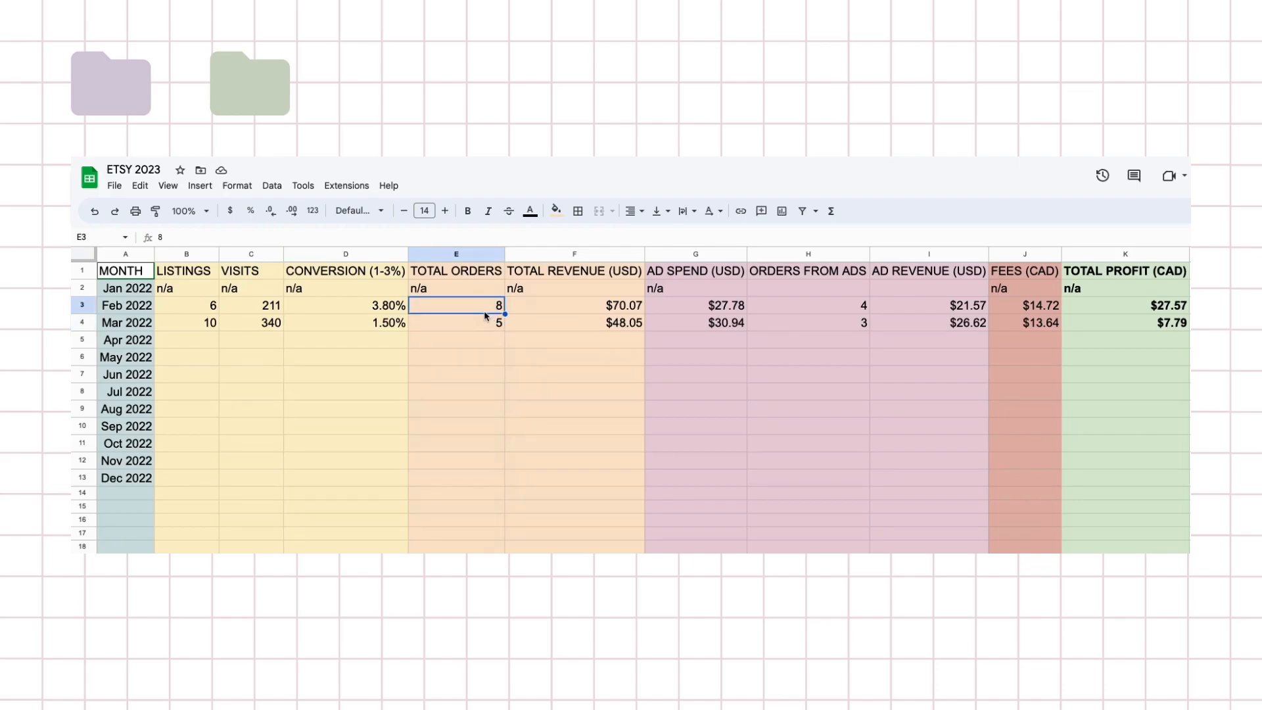
click(573, 323)
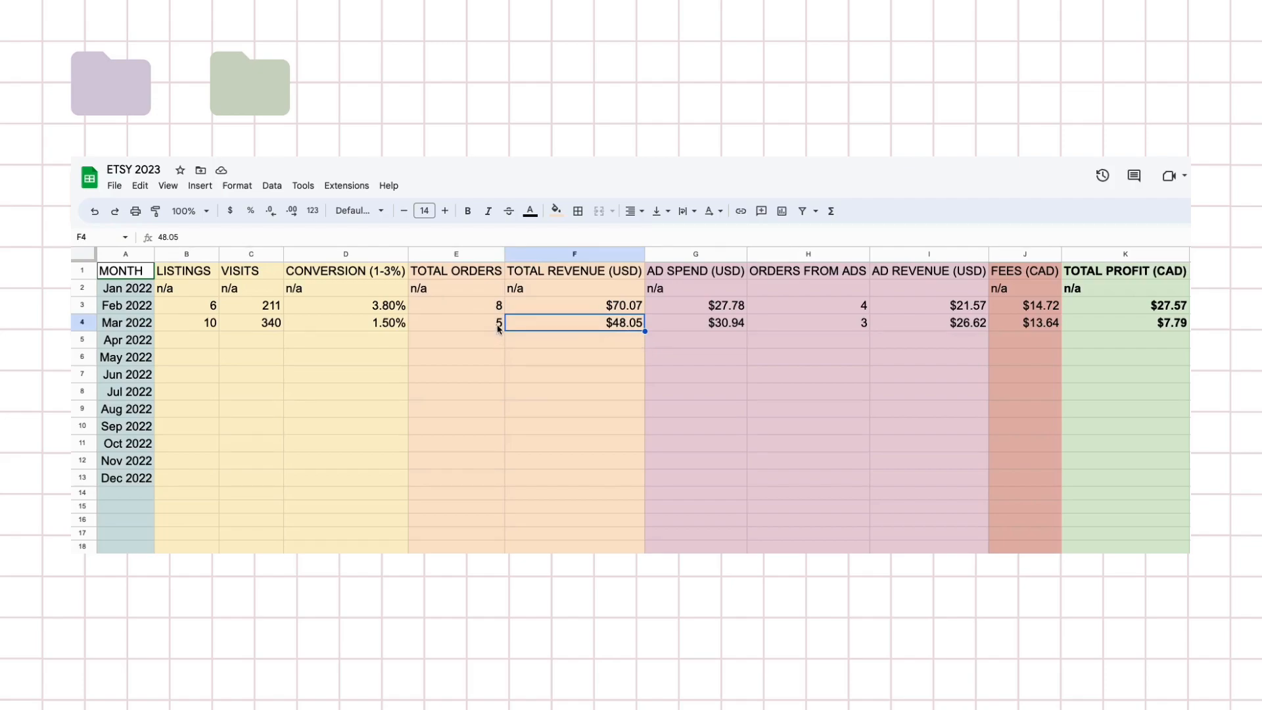
mouse_move(789, 342)
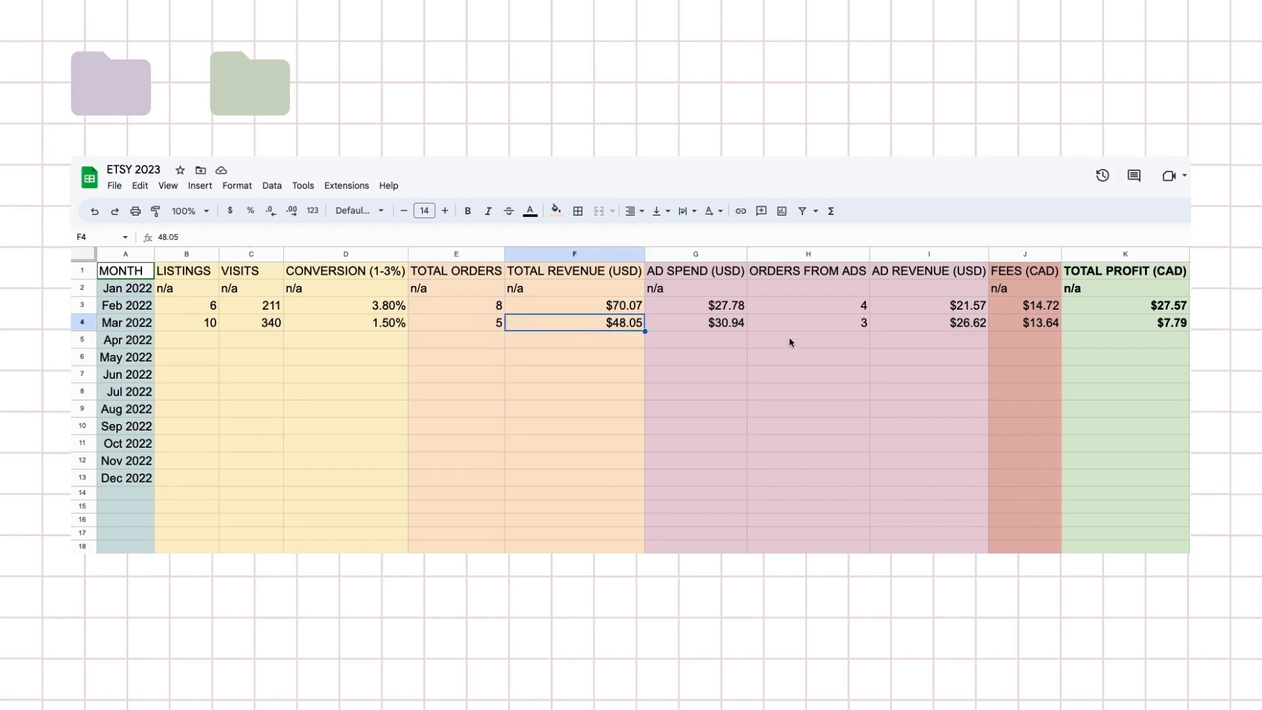
click(694, 323)
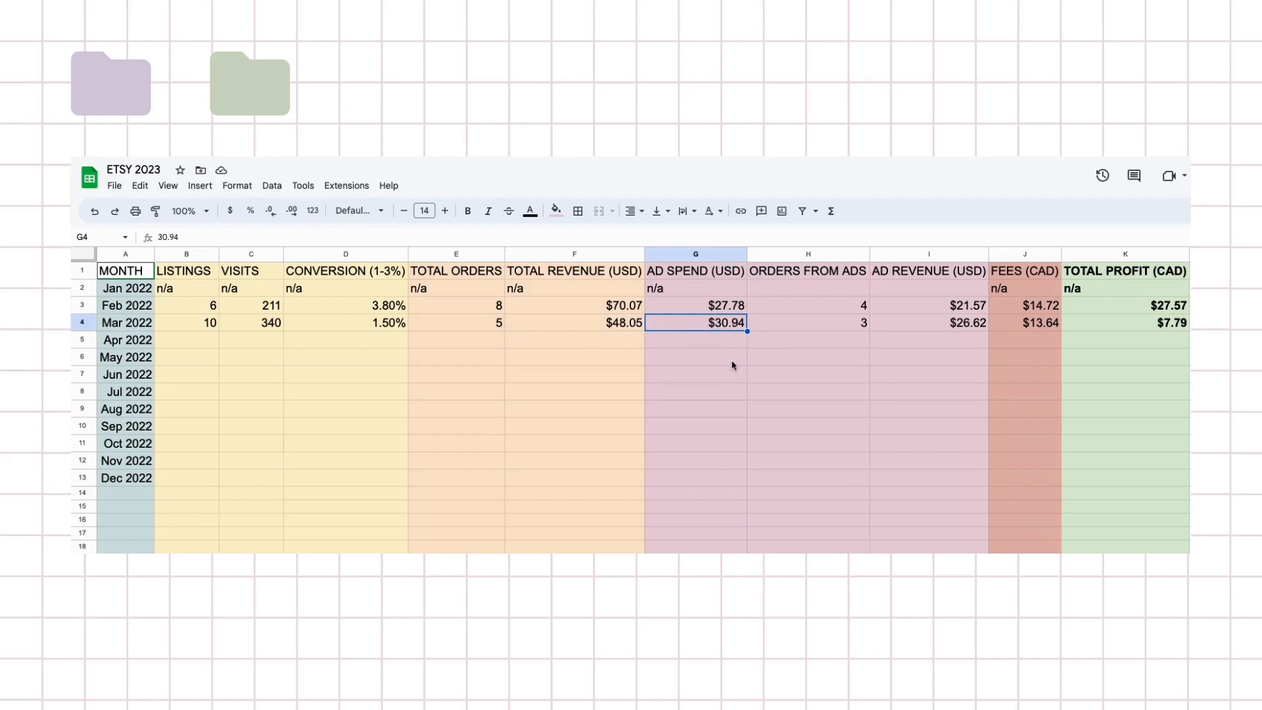
mouse_move(725, 365)
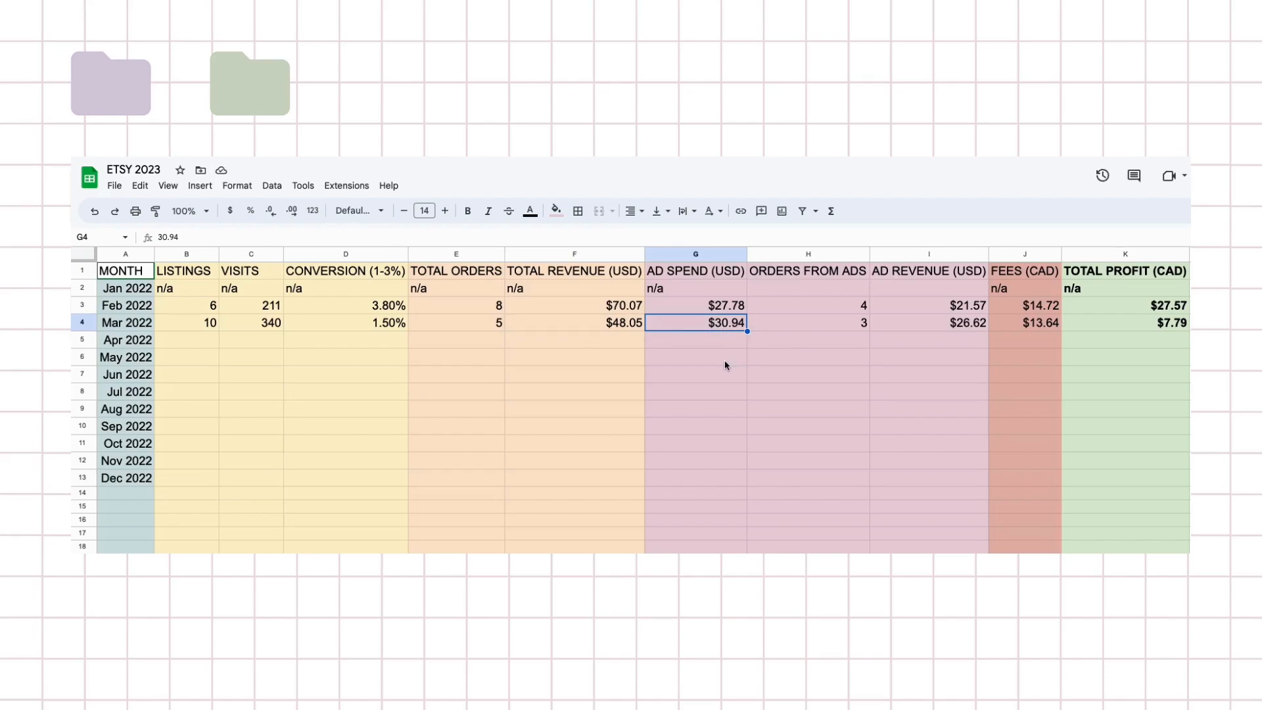
mouse_move(735, 361)
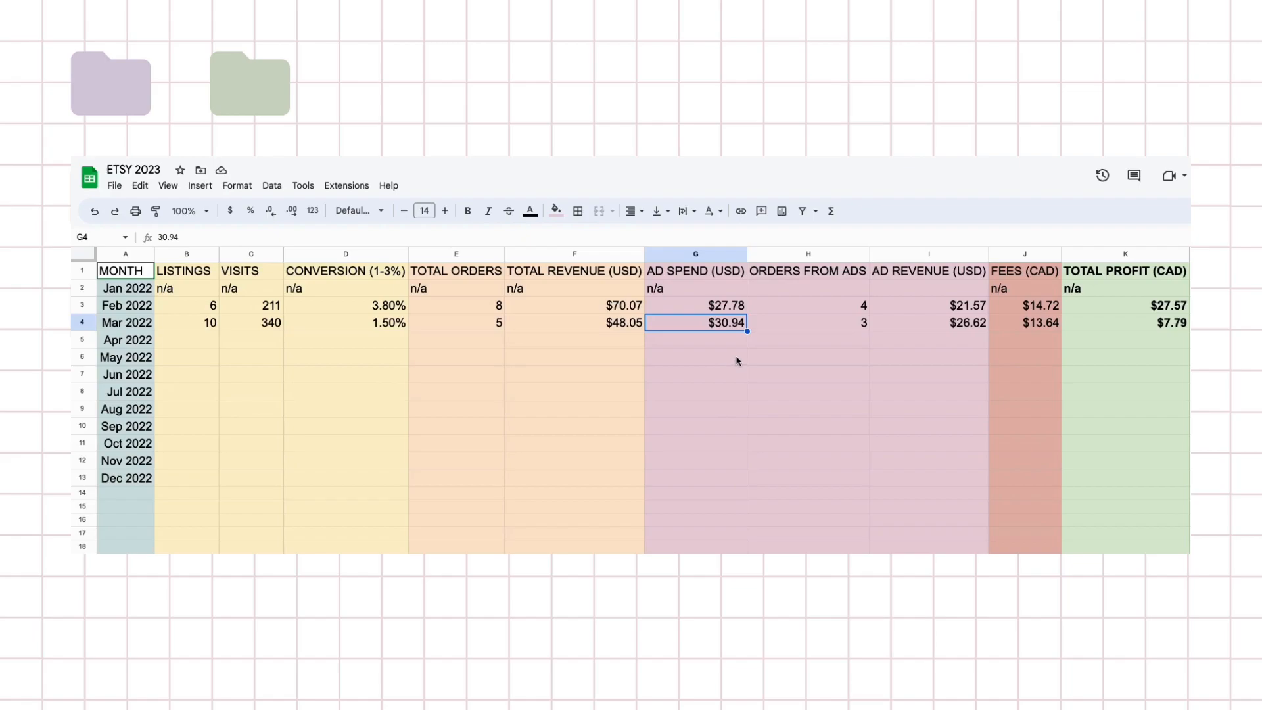
mouse_move(731, 361)
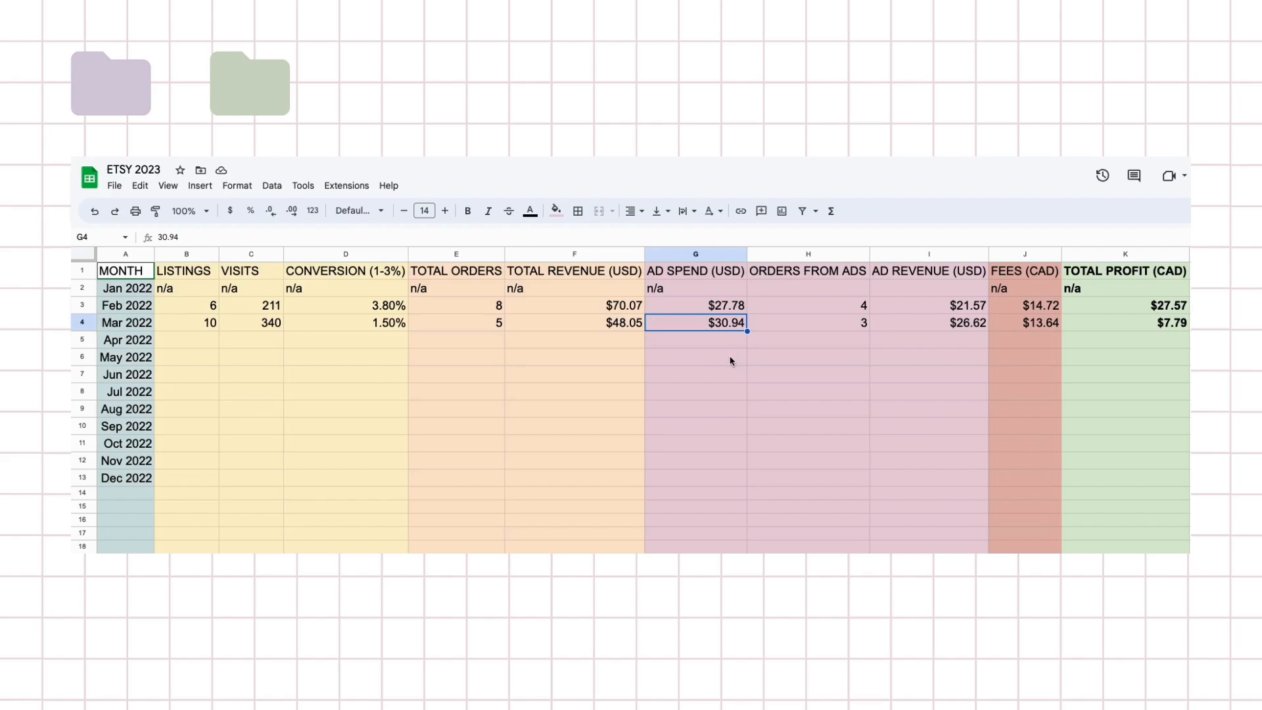
mouse_move(724, 361)
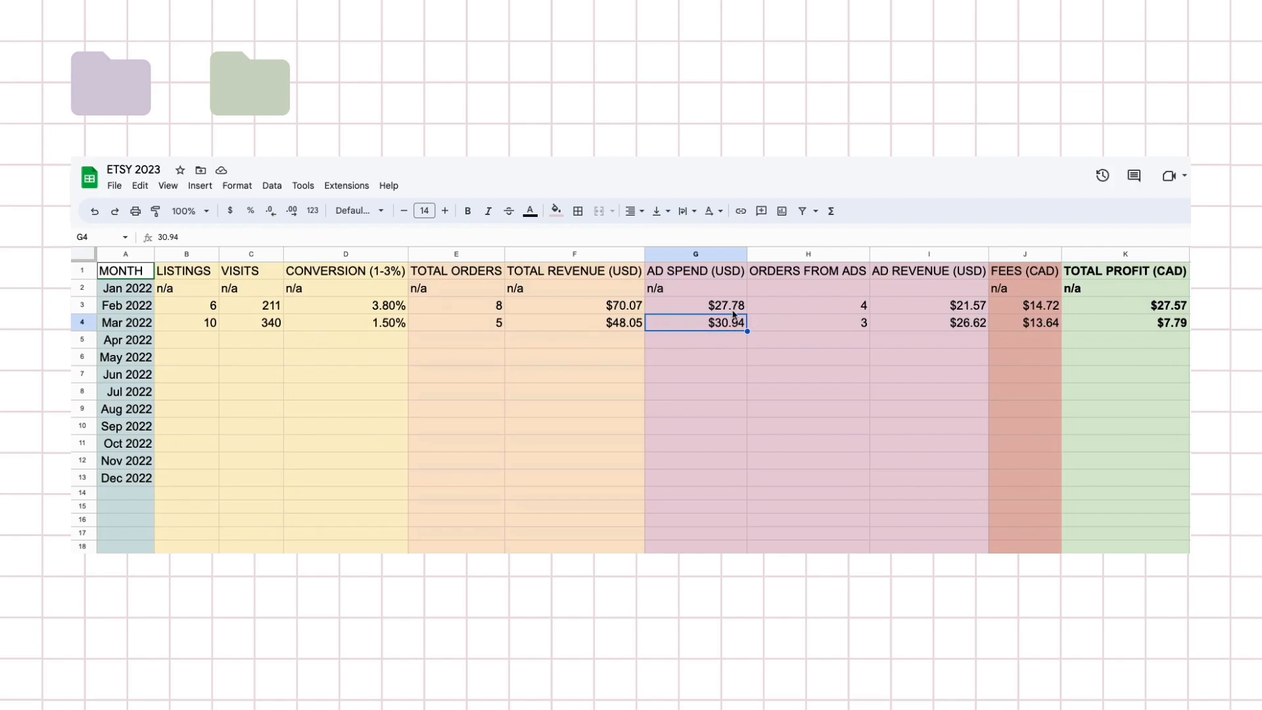
click(695, 305)
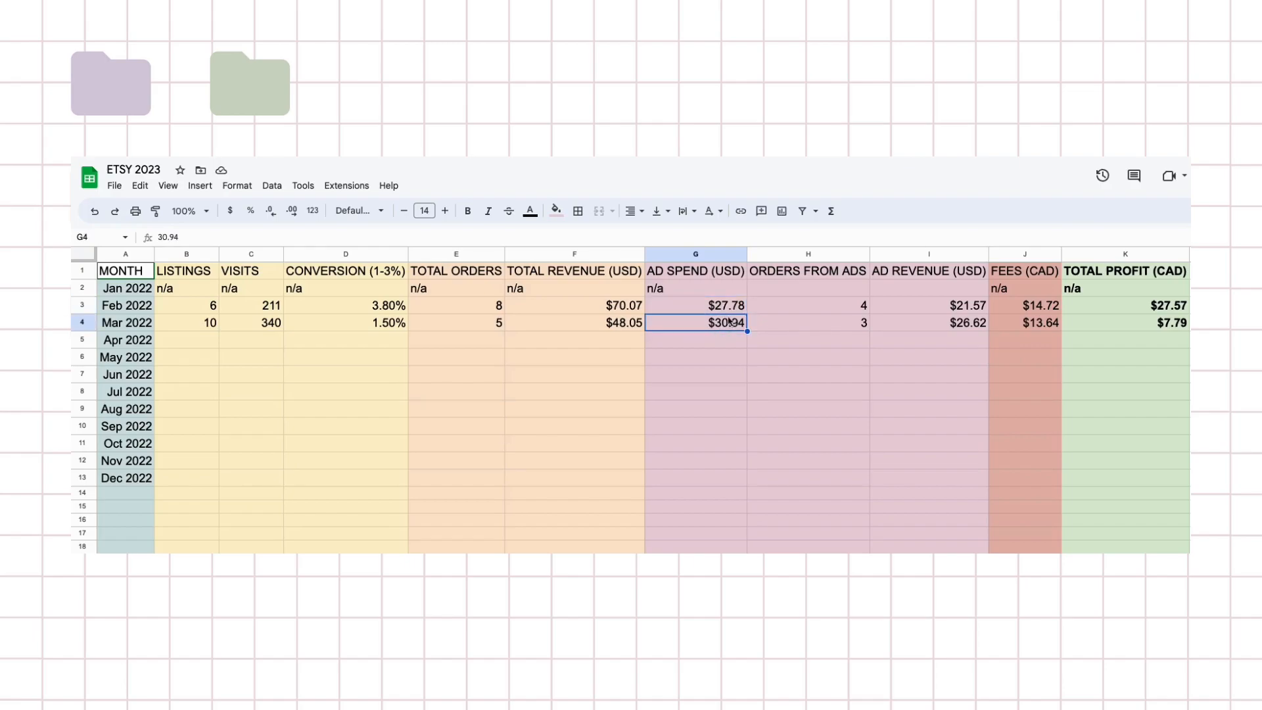
click(695, 305)
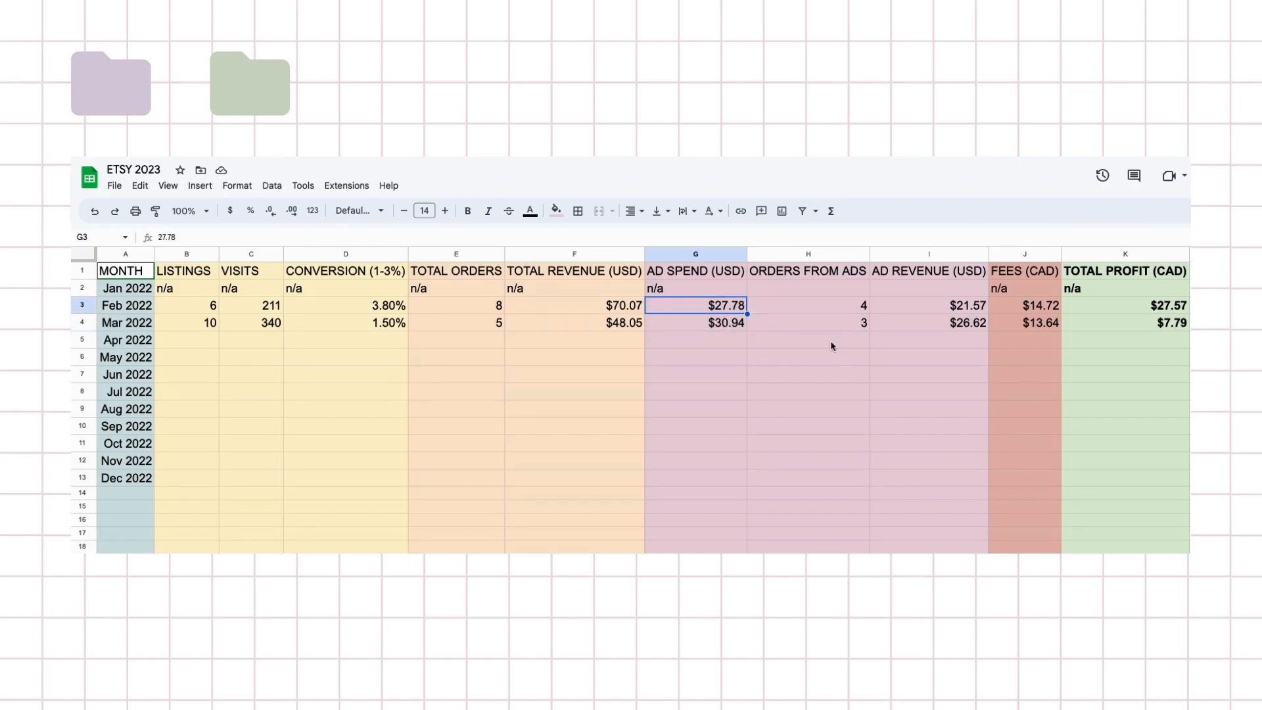
mouse_move(857, 334)
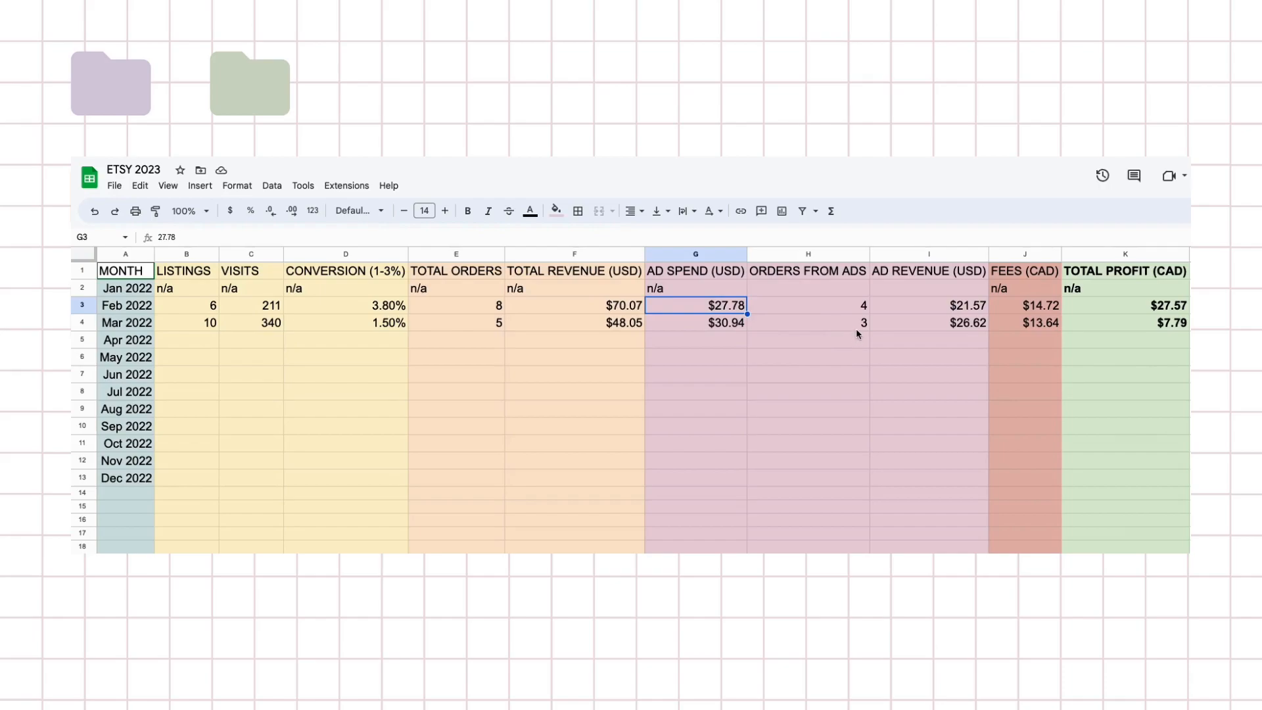
click(806, 323)
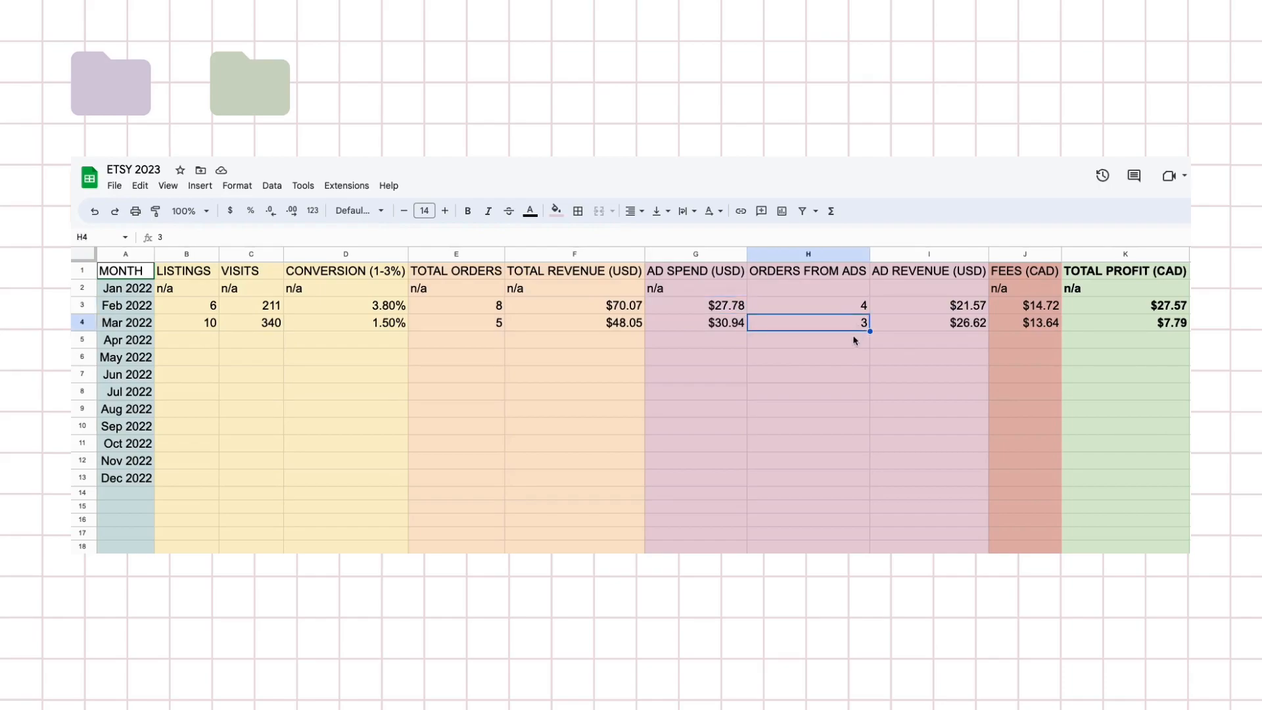
mouse_move(847, 351)
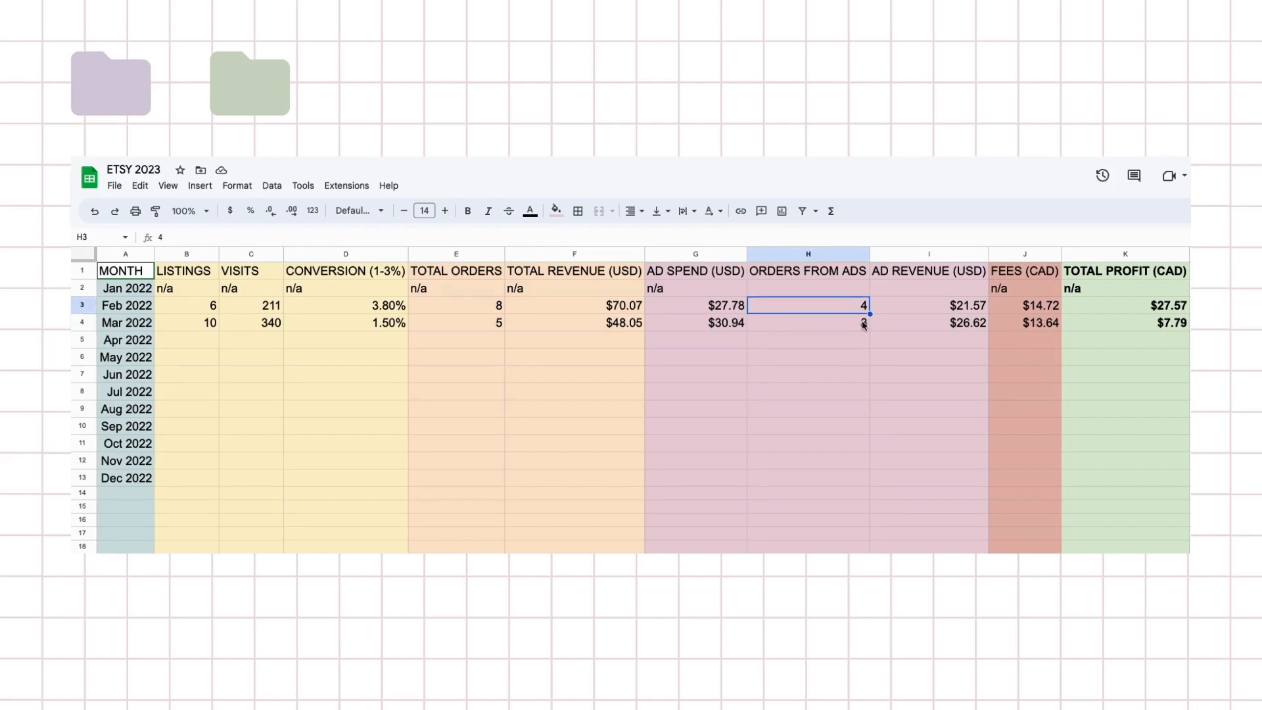
click(807, 323)
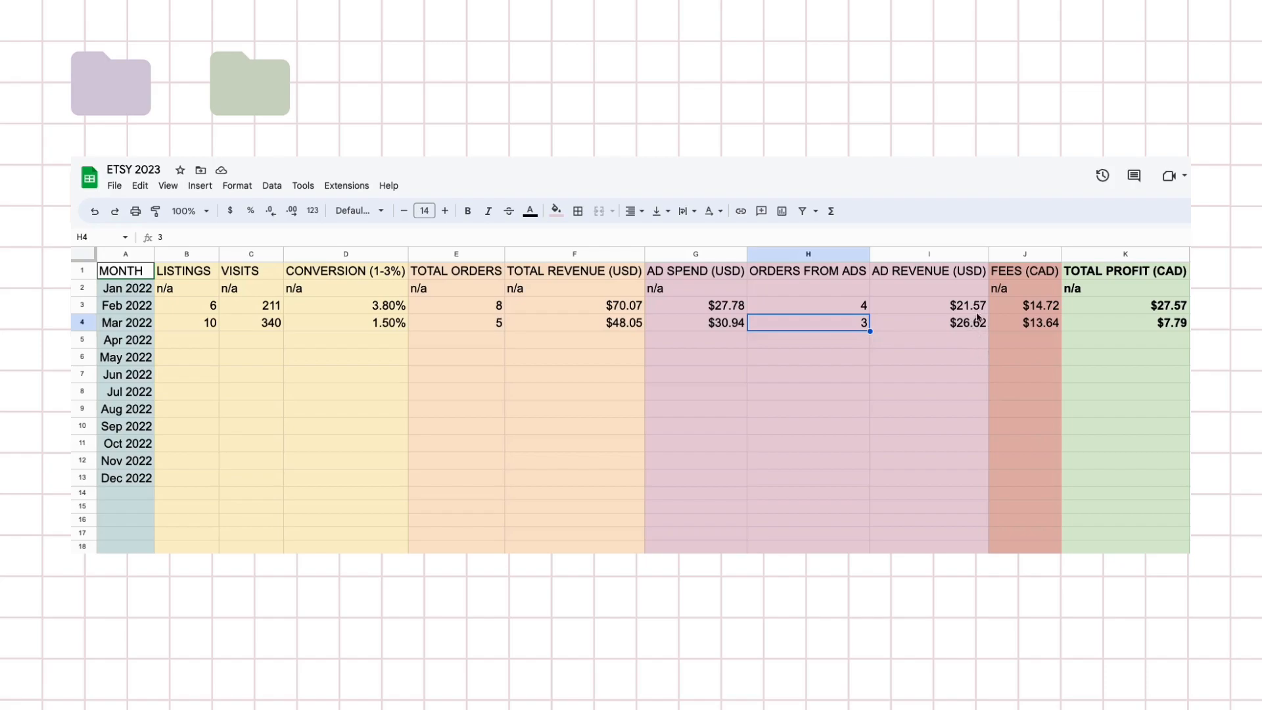
click(1024, 322)
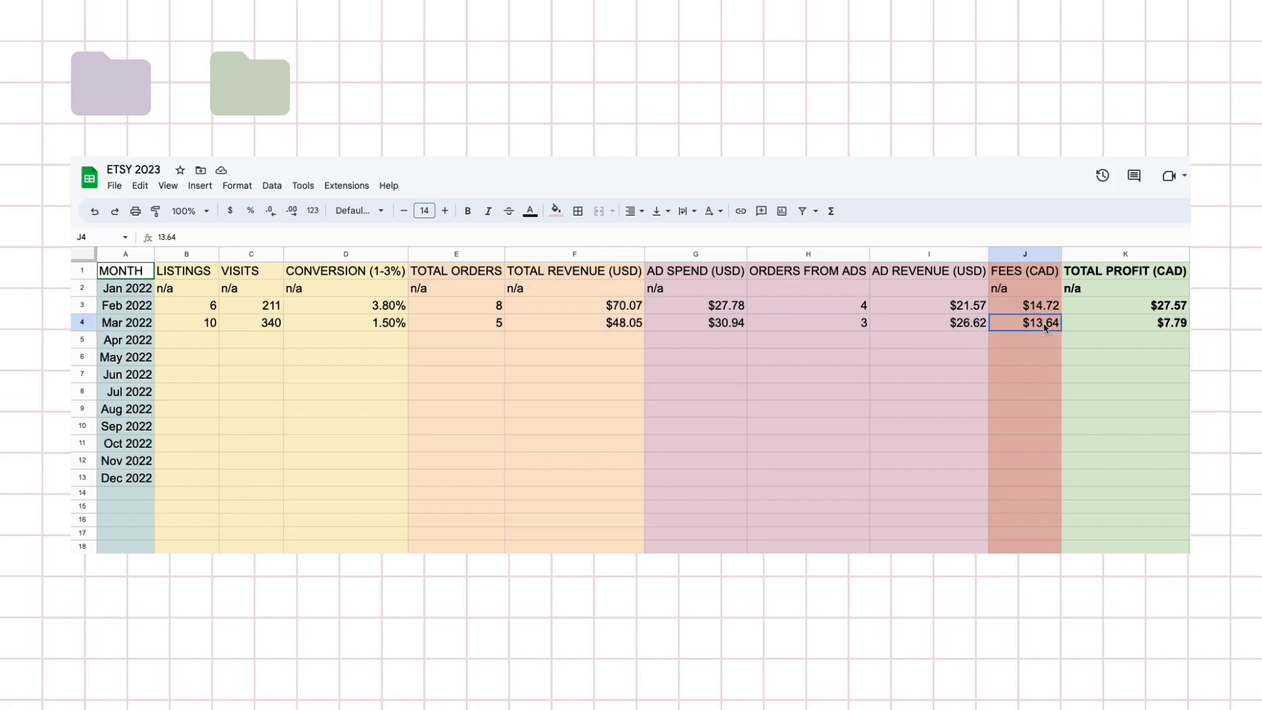
mouse_move(1047, 336)
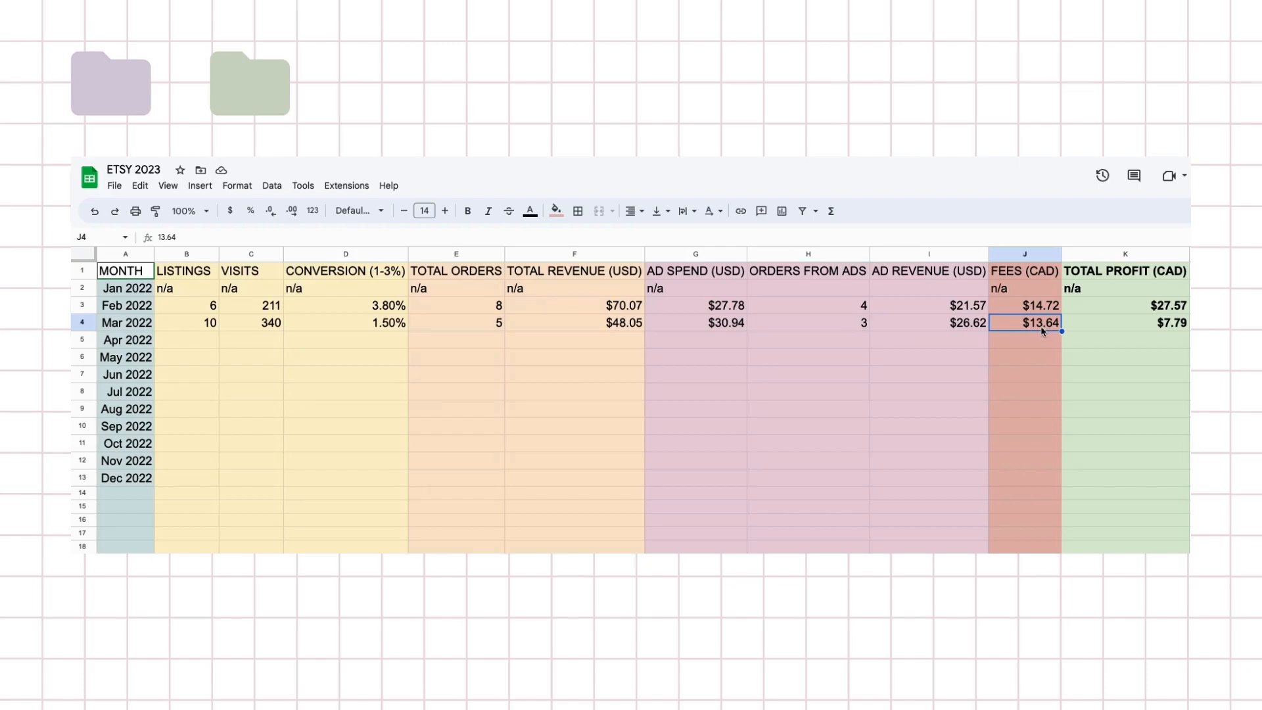
mouse_move(1040, 333)
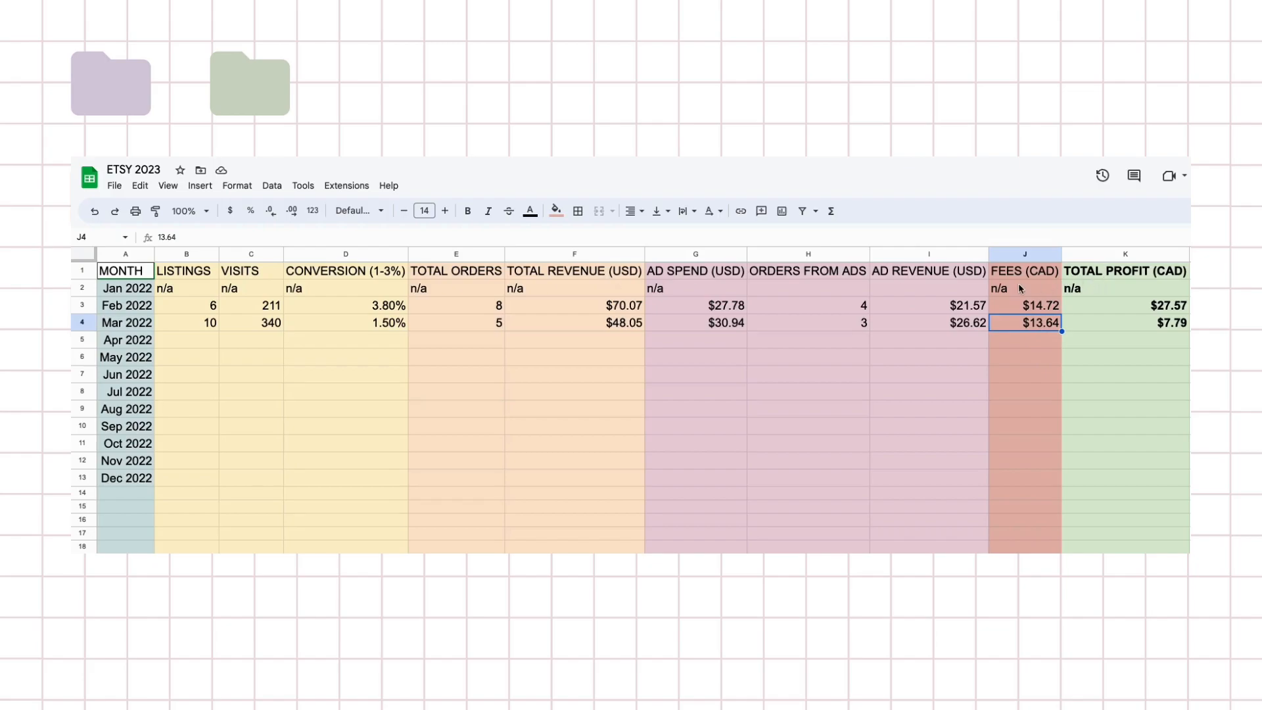
mouse_move(860, 283)
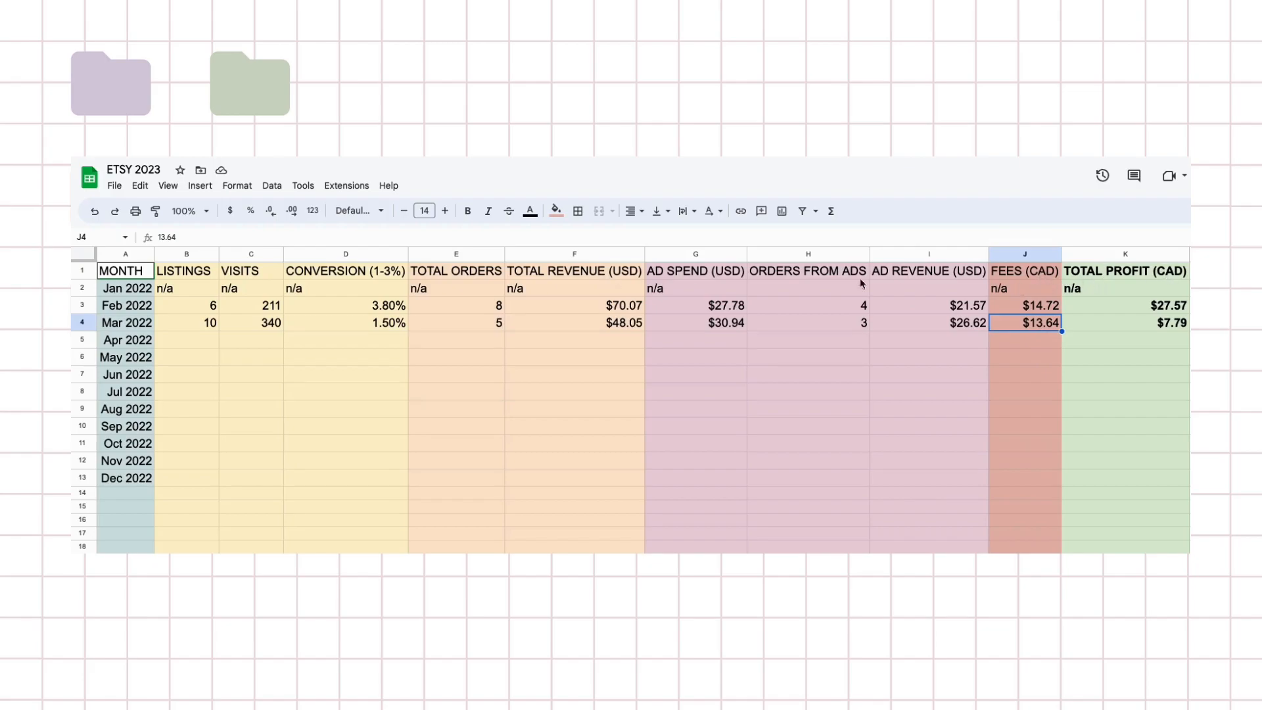
mouse_move(1024, 312)
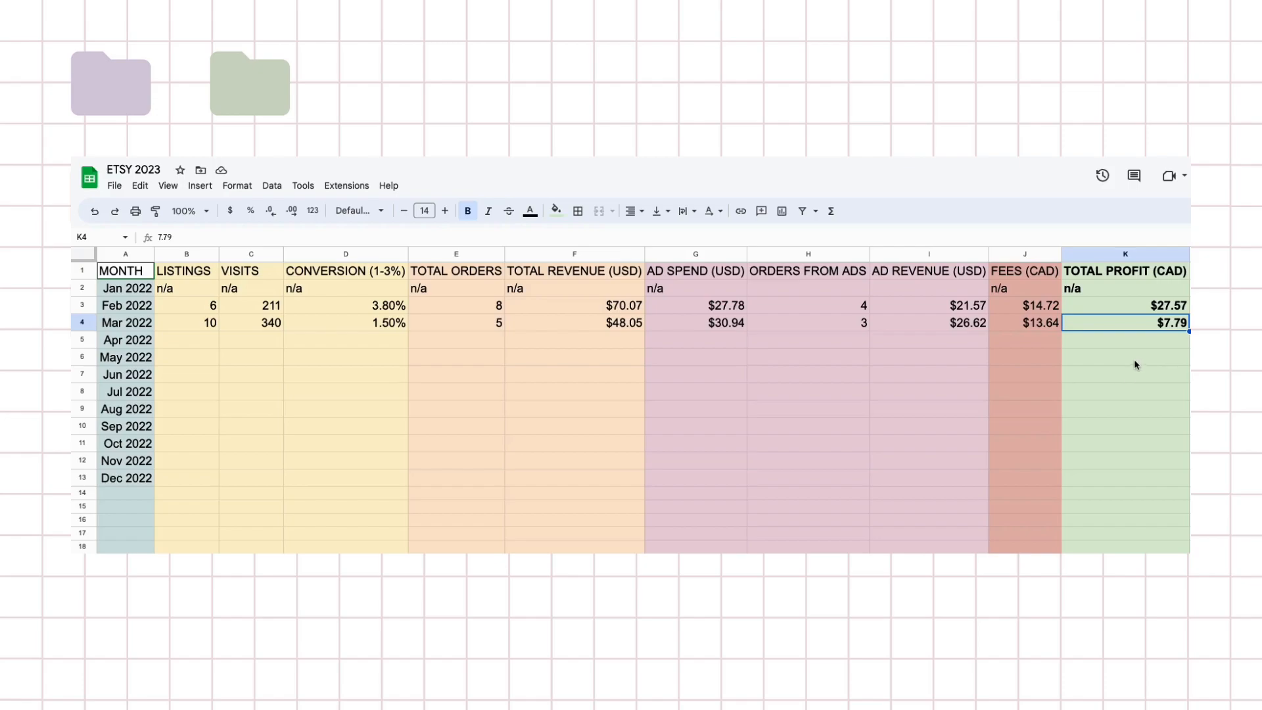
click(1124, 305)
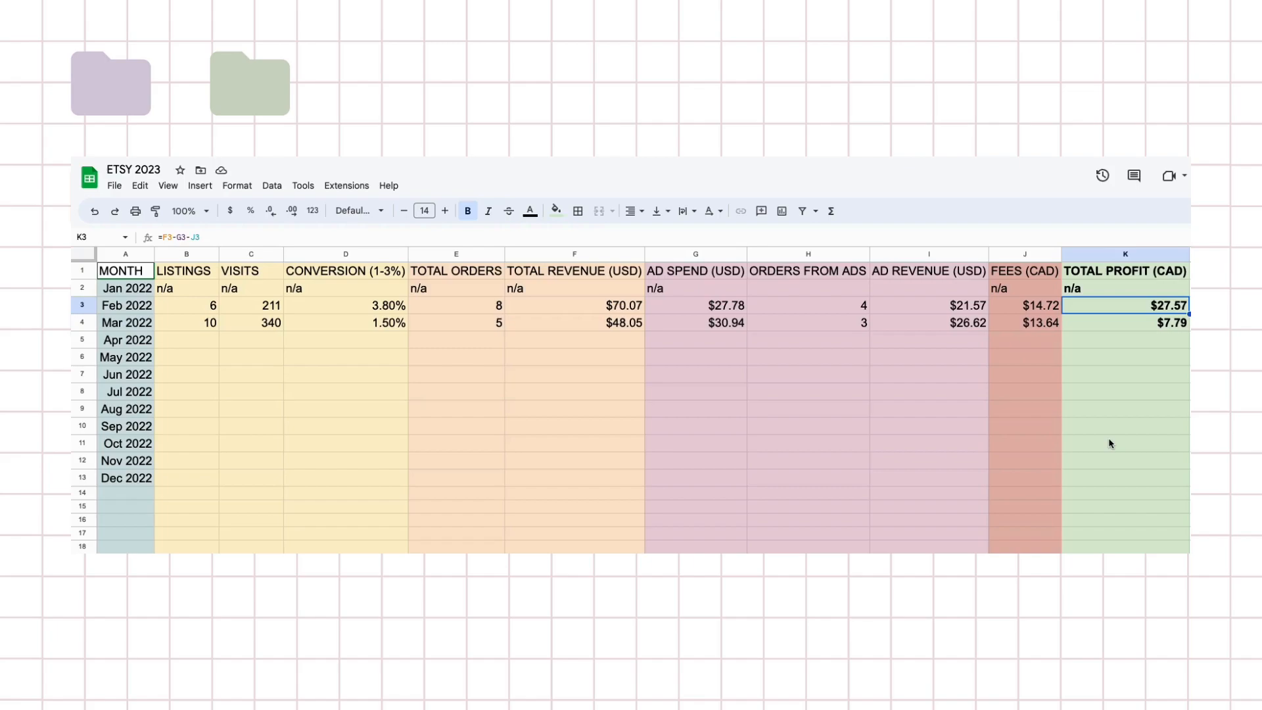
mouse_move(1096, 452)
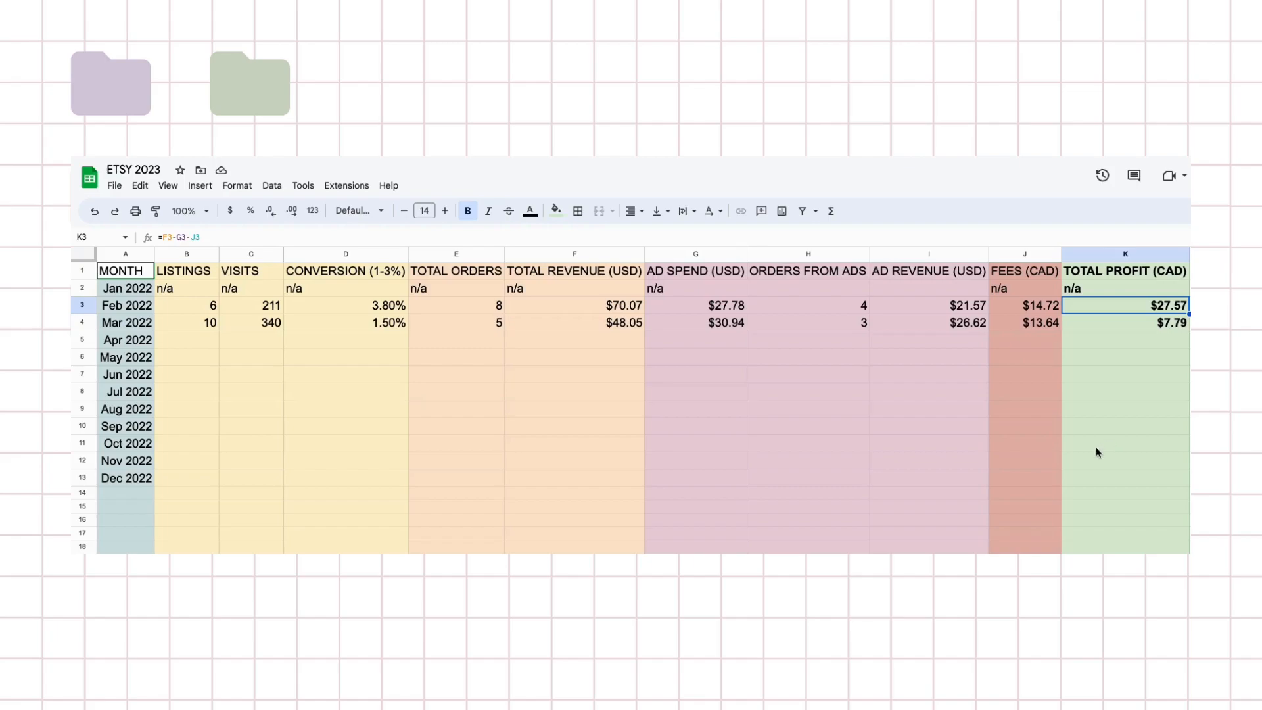